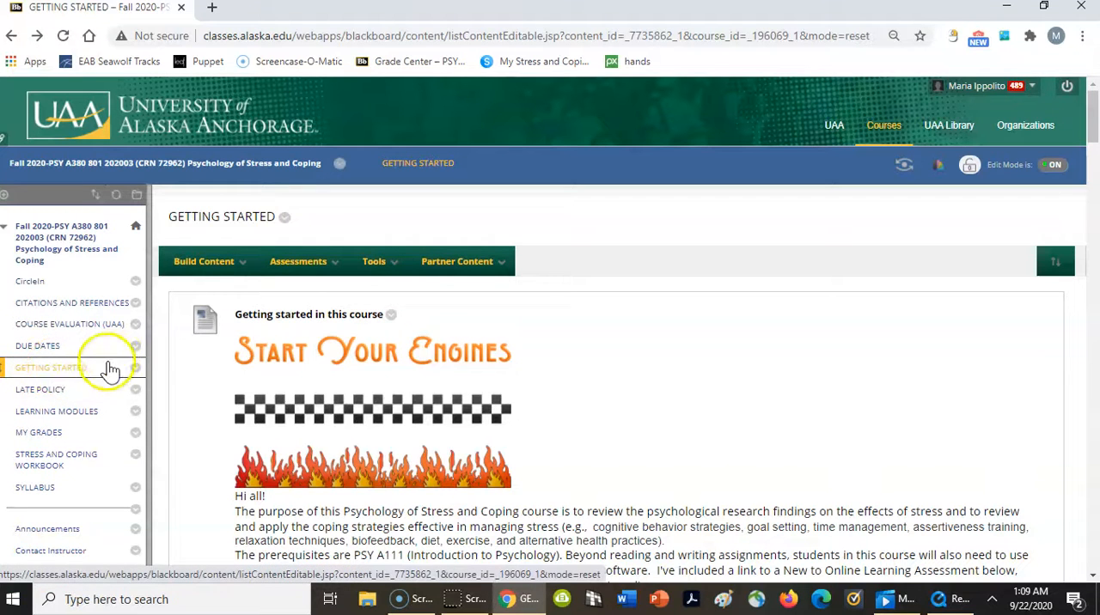
Open the Welcome Videos folder from the Getting Started page.
scroll("down", 3)
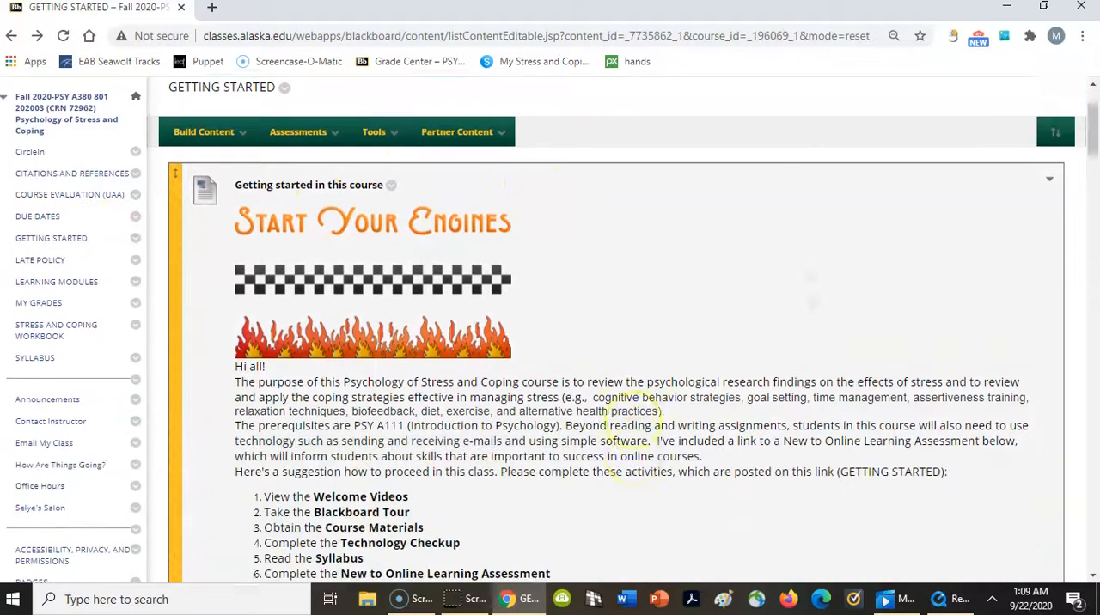
scroll("down", 3)
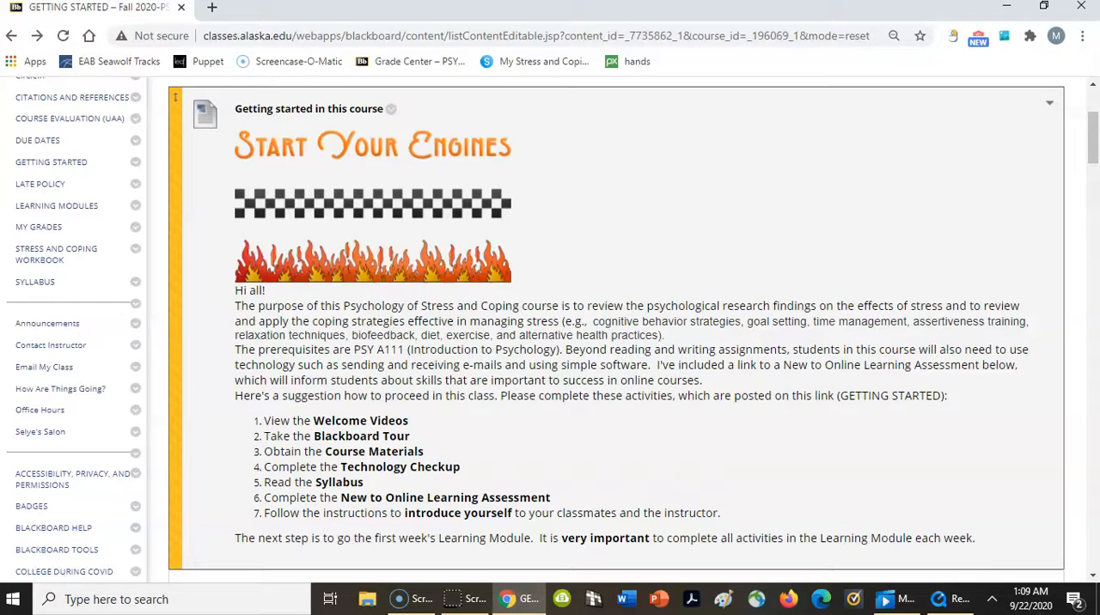
scroll("down", 3)
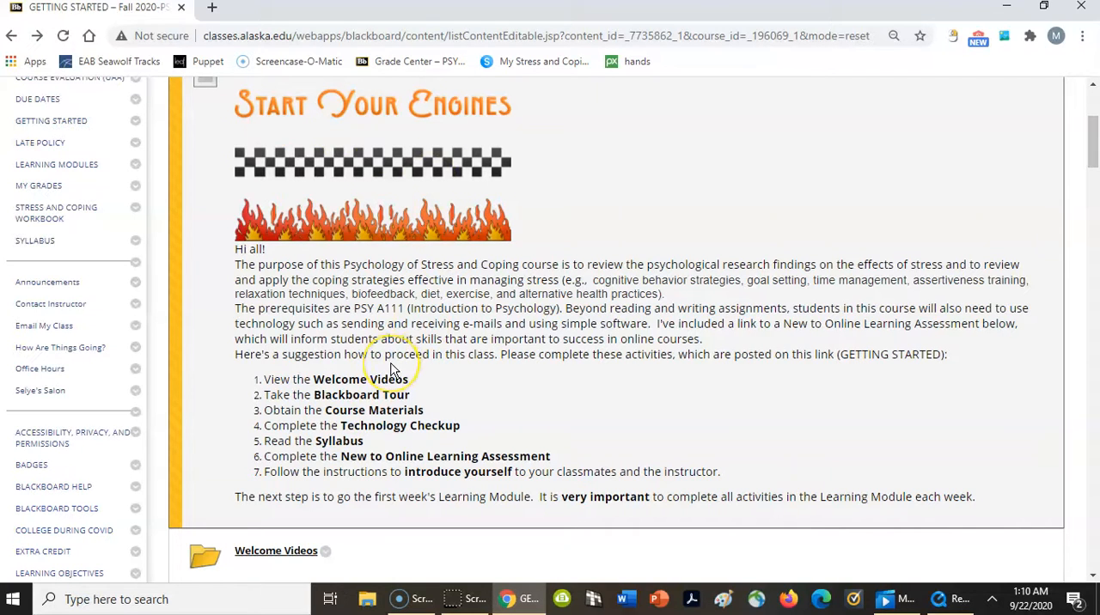
scroll("down", 3)
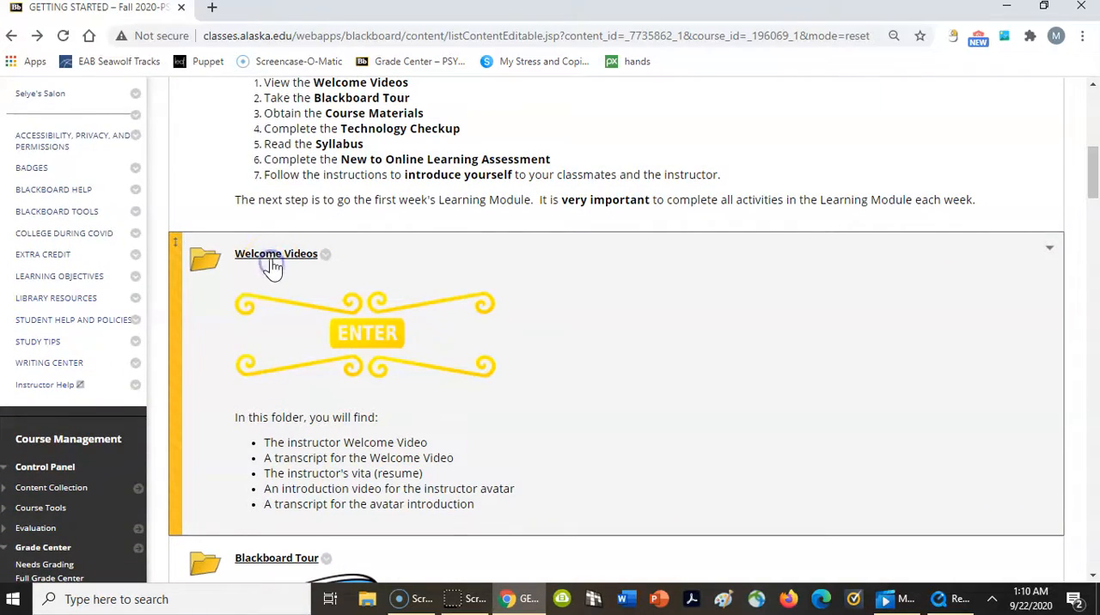
left_click(275, 254)
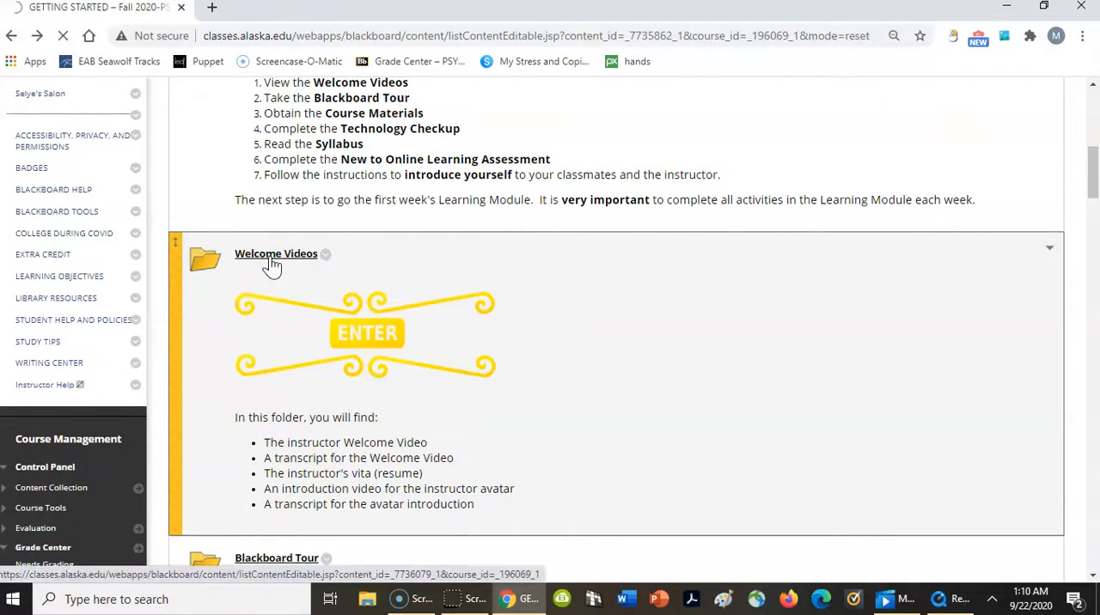
left_click(275, 255)
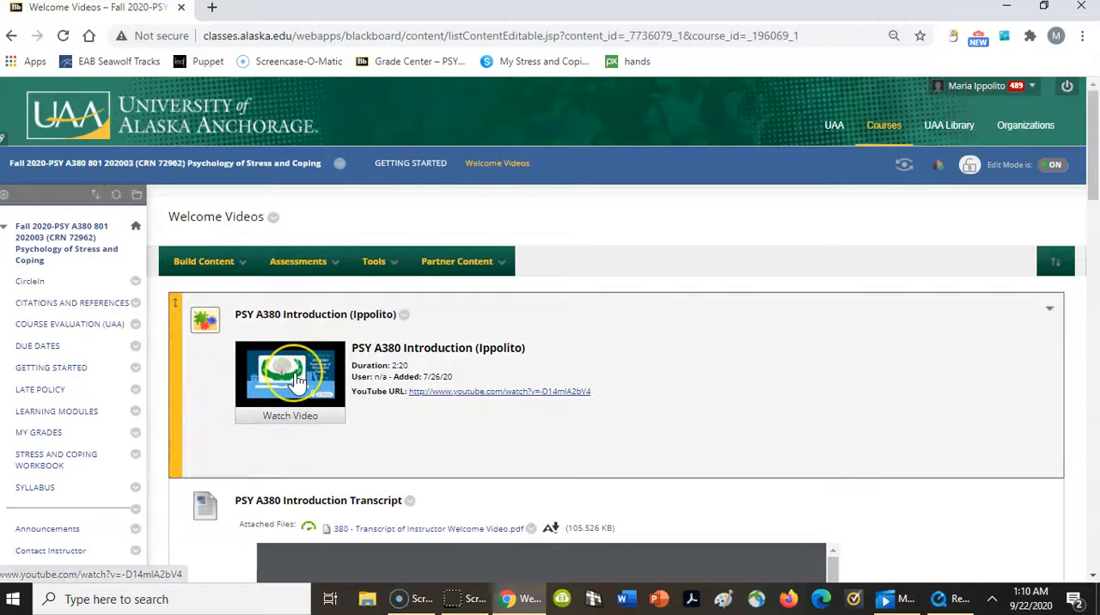
mouse_move(296, 382)
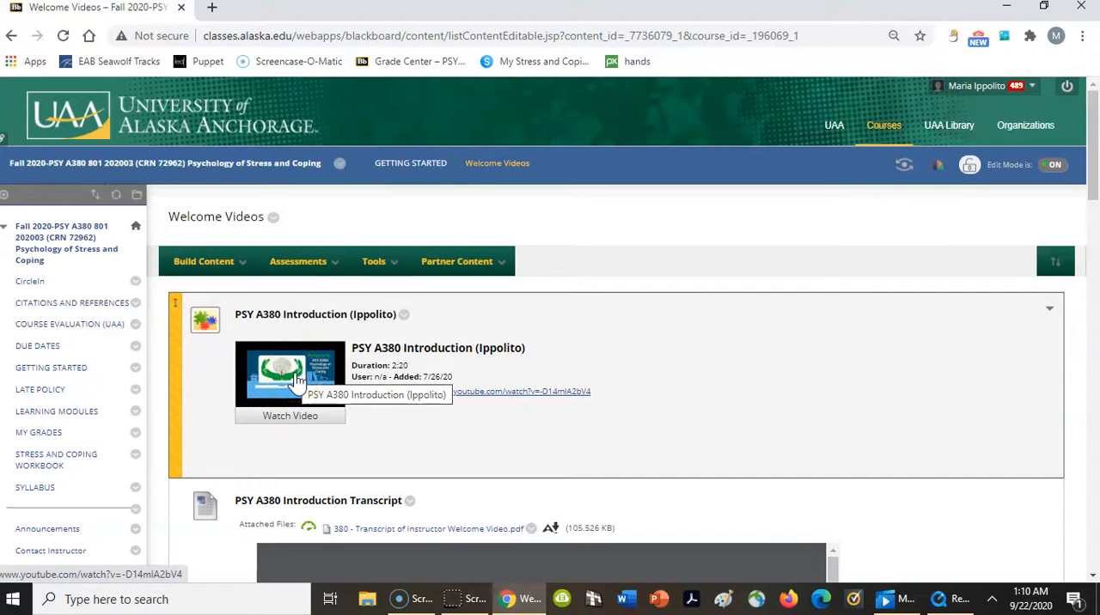
Browse the folder's intro video, transcript, vita and avatar introduction items.
scroll("down", 3)
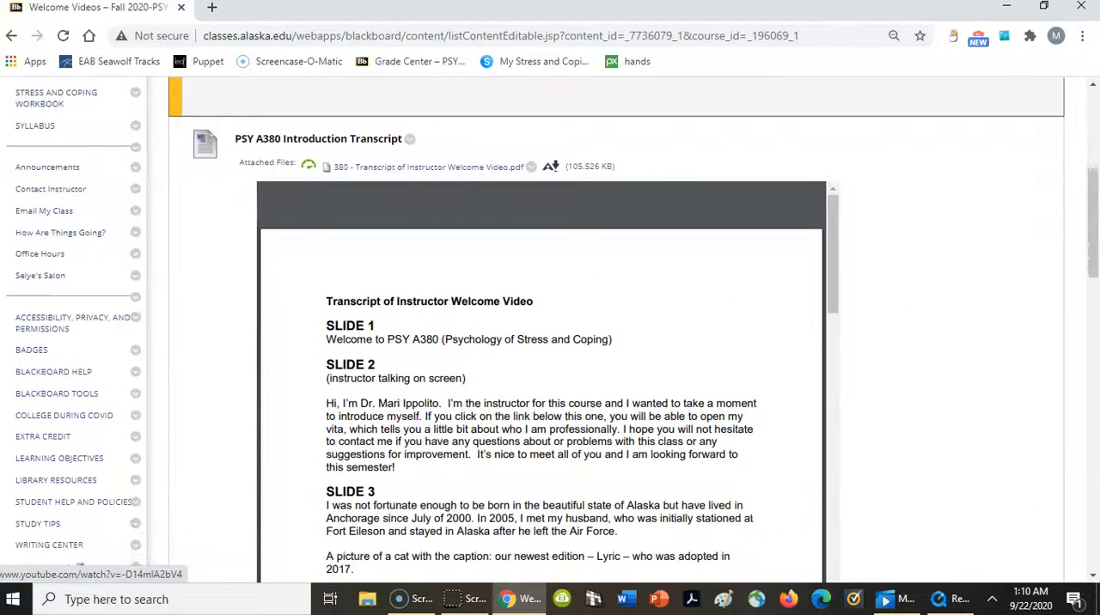
scroll("down", 3)
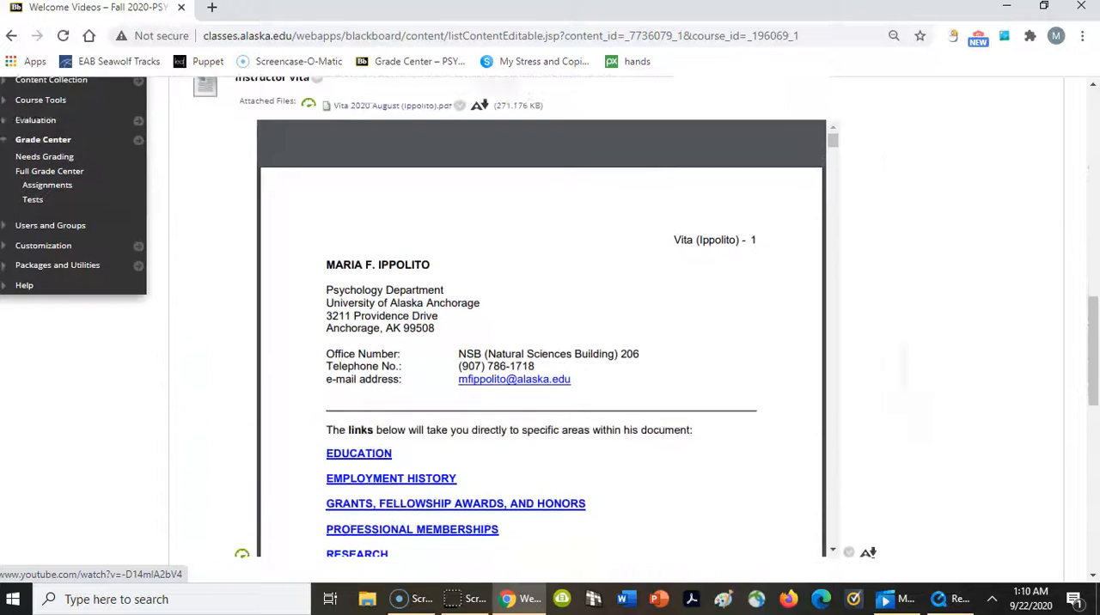
scroll("down", 3)
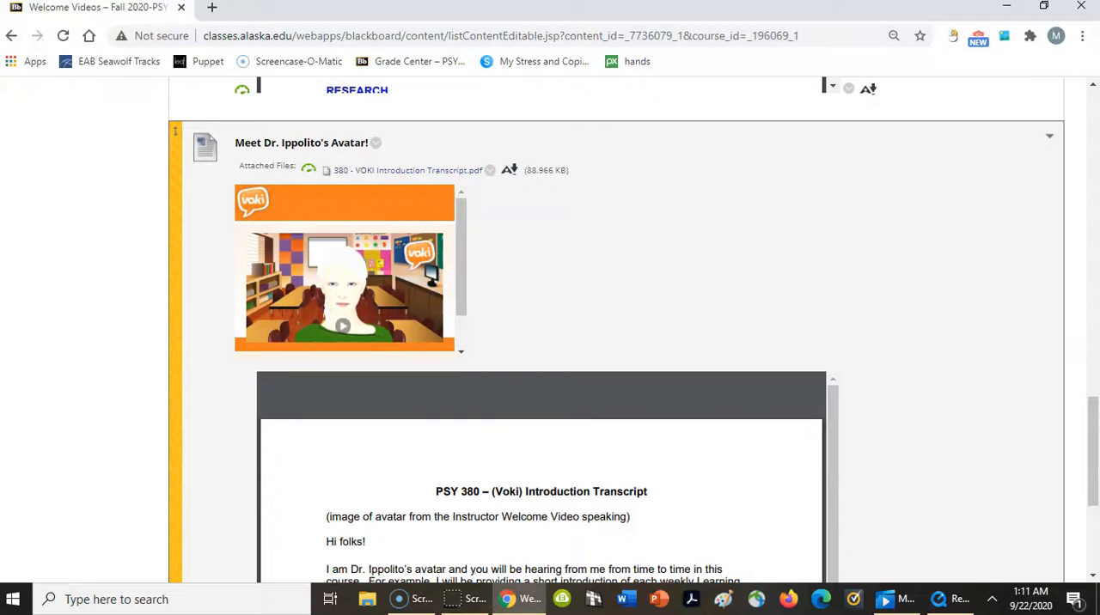
scroll("down", 3)
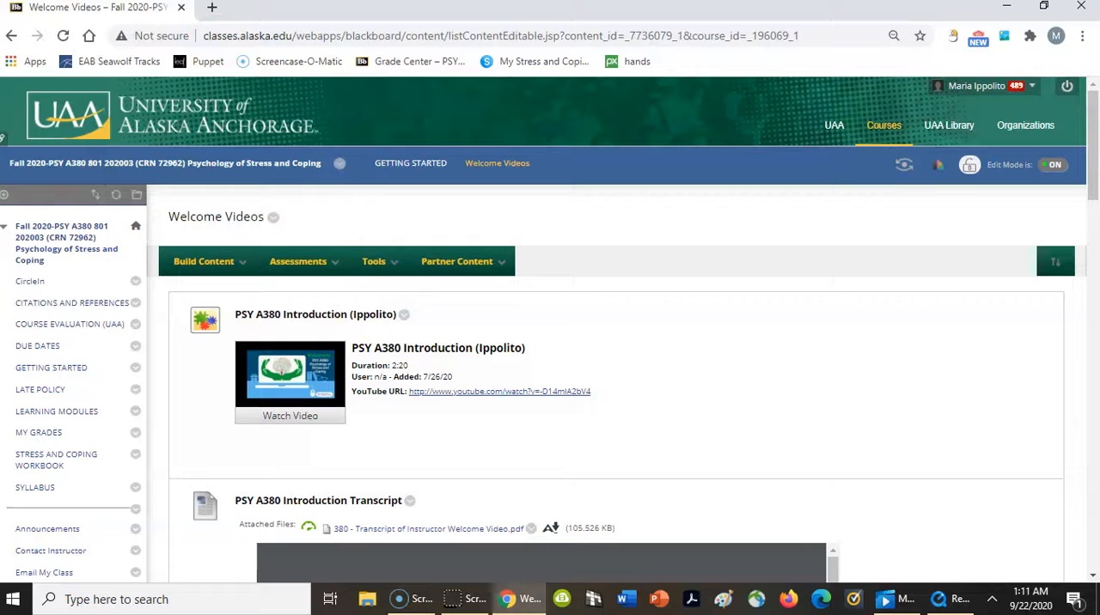
Return to Getting Started and open the Blackboard Tour folder.
left_click(10, 34)
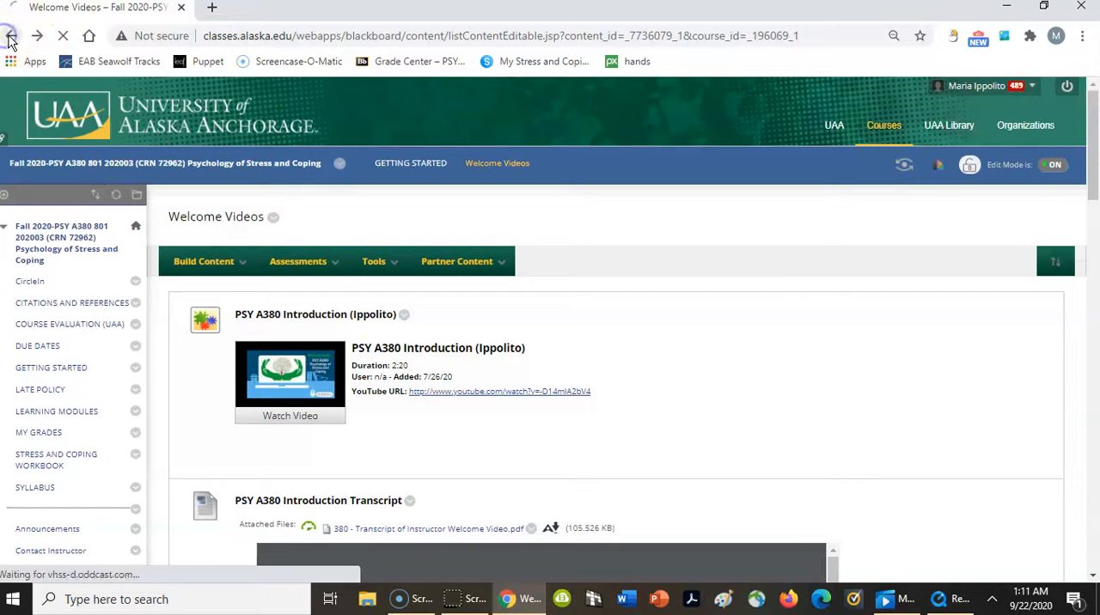
left_click(12, 35)
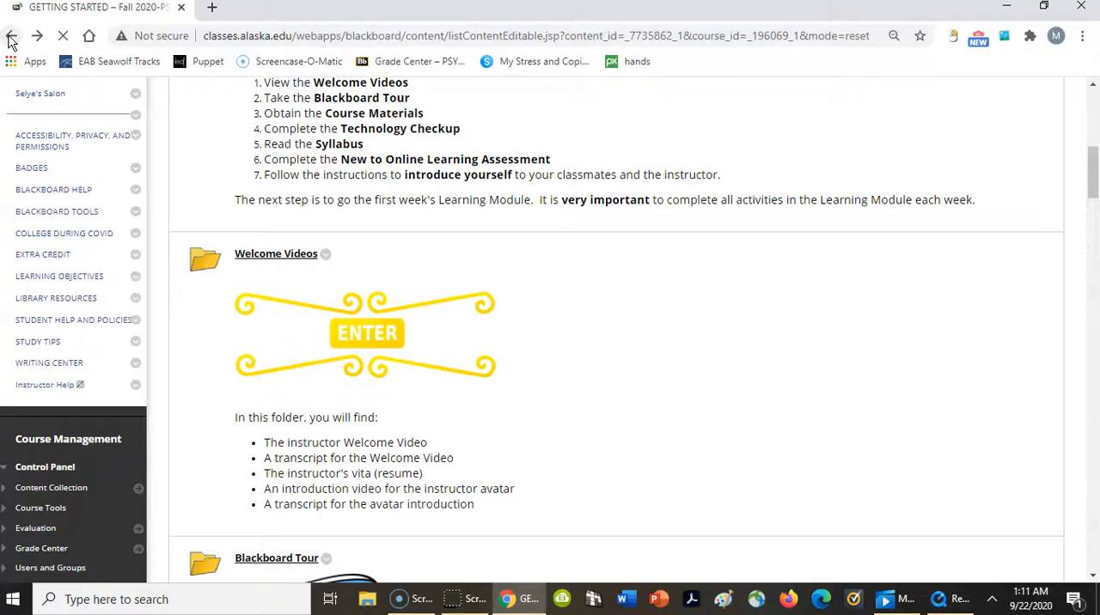
scroll("down", 3)
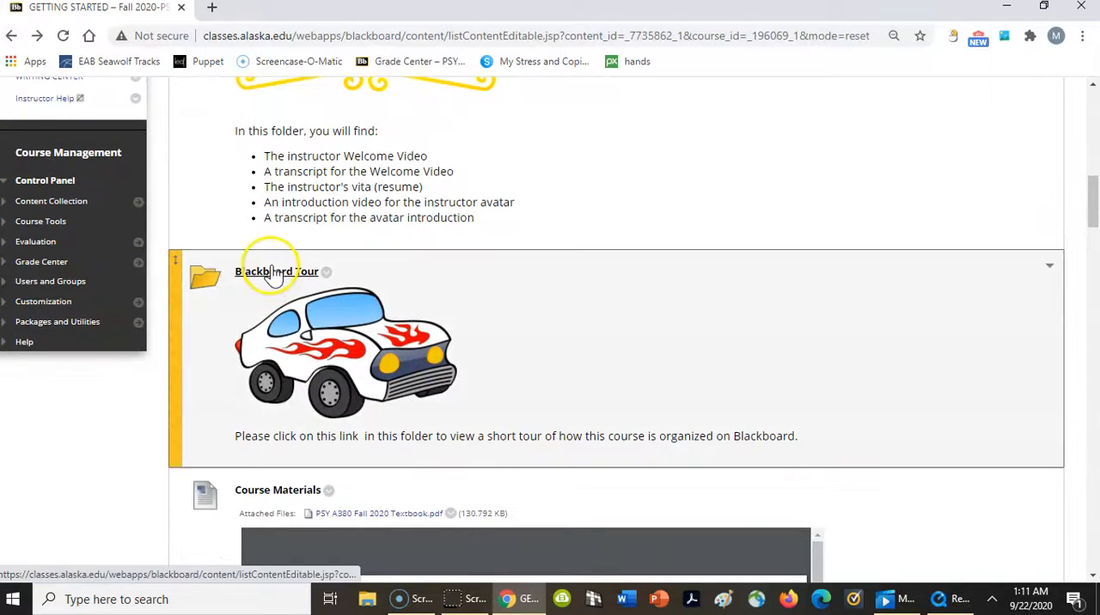
left_click(277, 271)
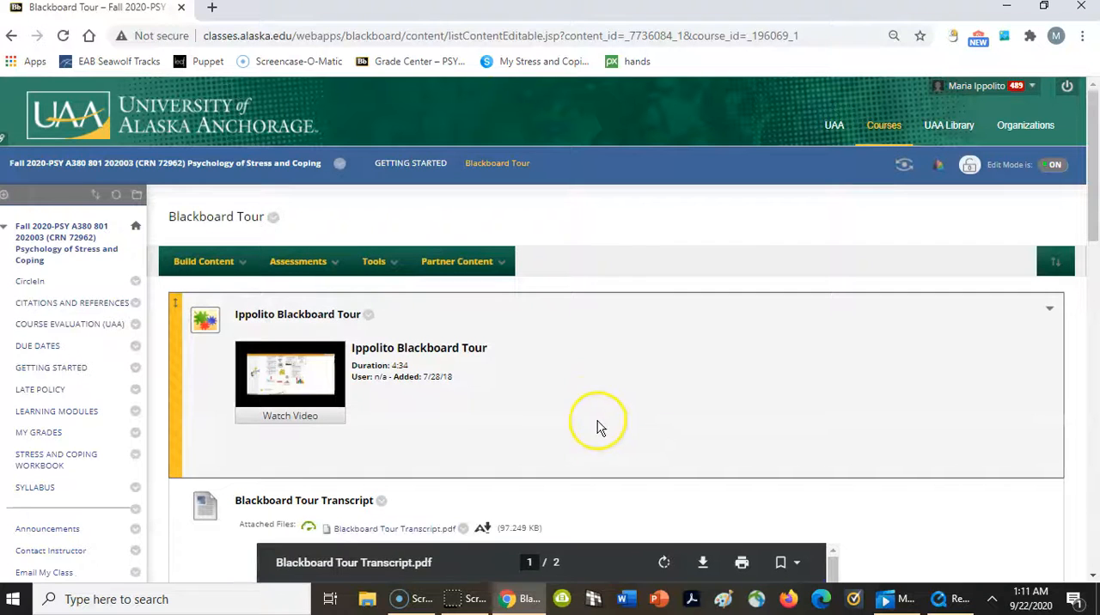
mouse_move(485, 435)
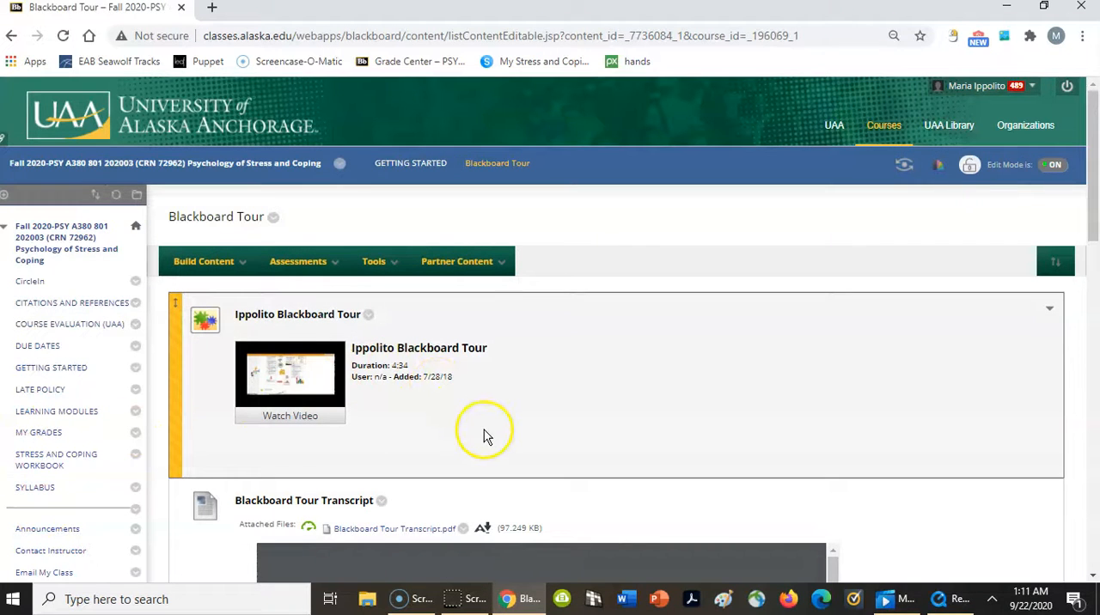
Read through the tour video, its transcript and the course menu overview.
scroll("down", 3)
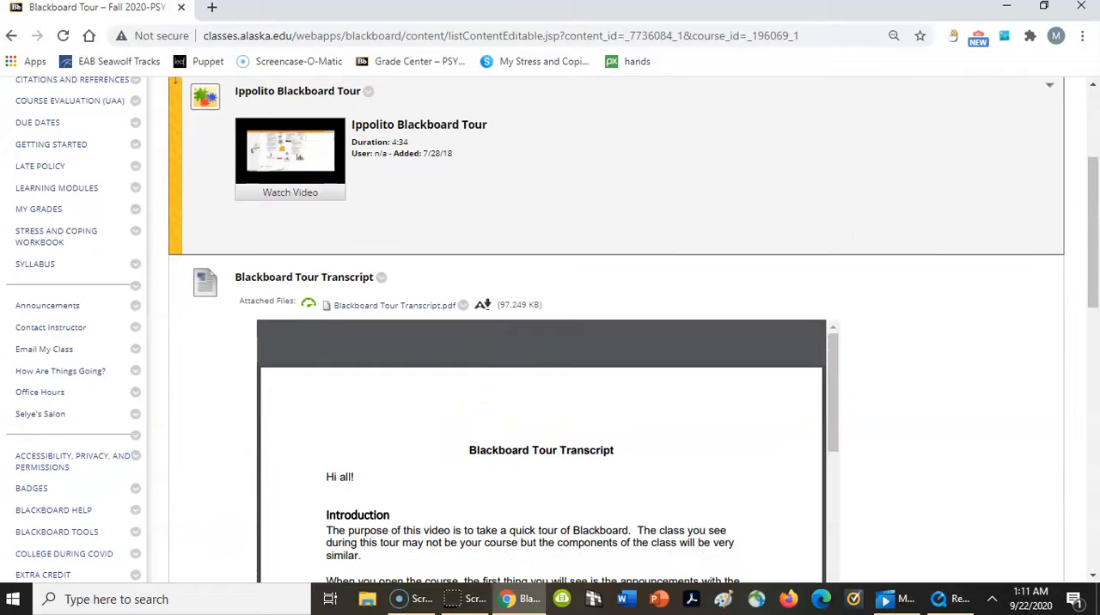
scroll("down", 3)
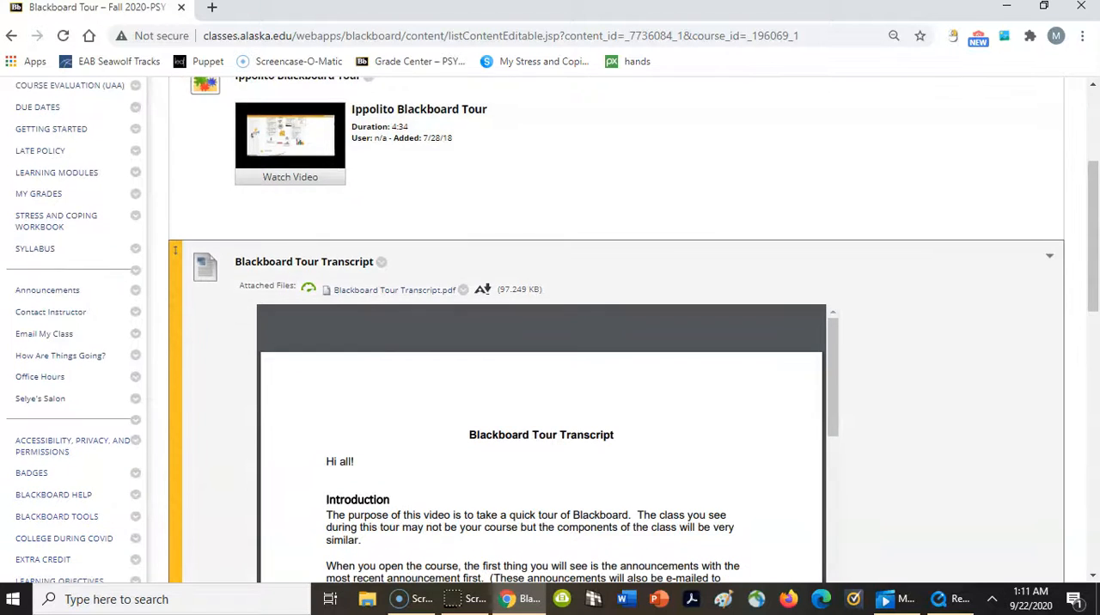
scroll("down", 3)
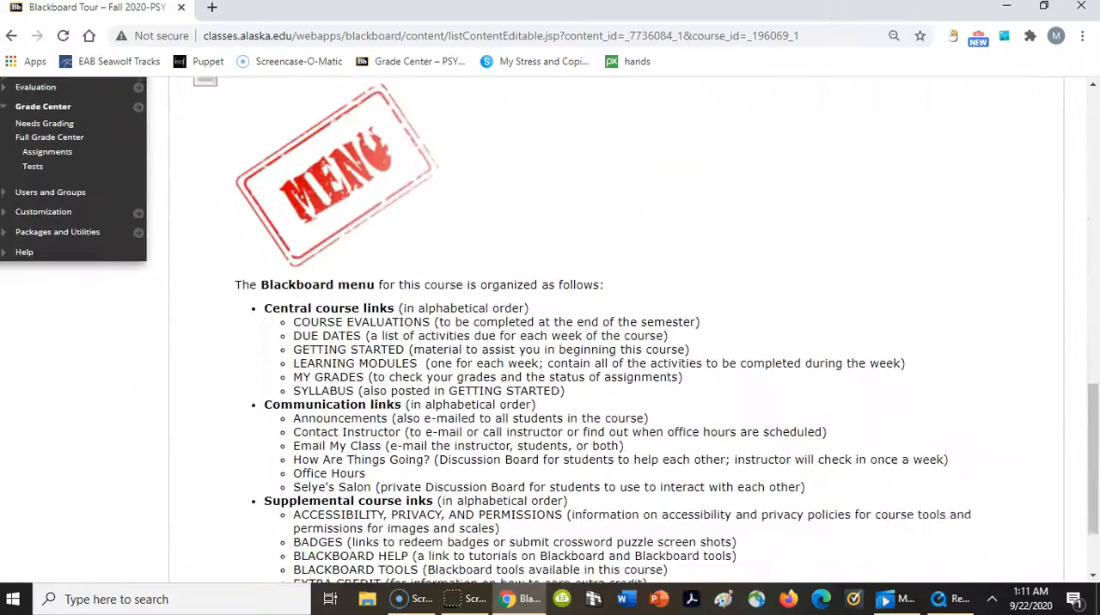
scroll("up", 3)
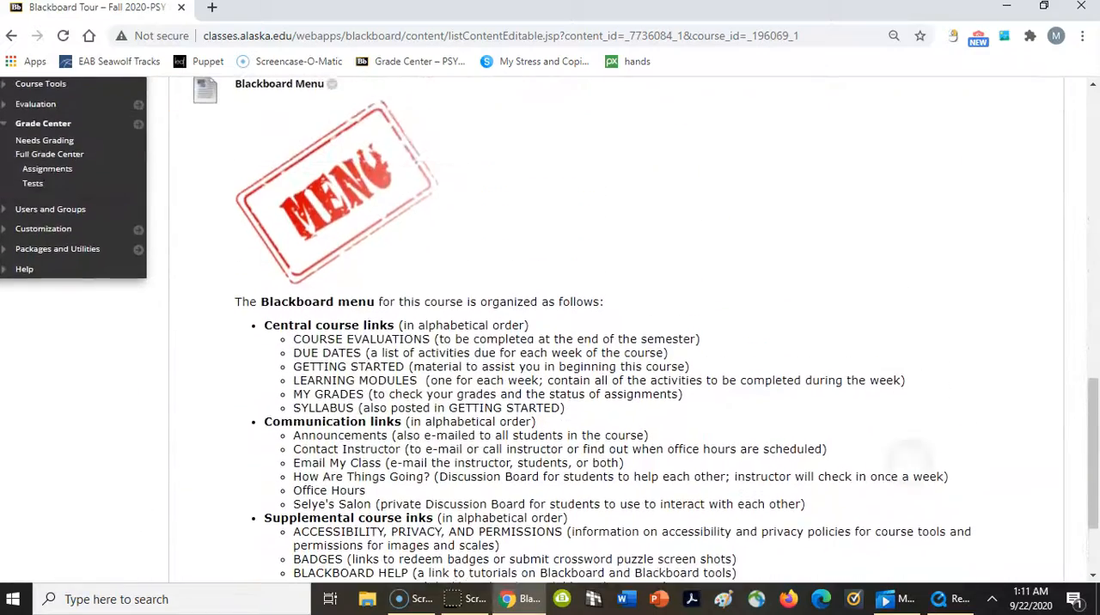
scroll("down", 3)
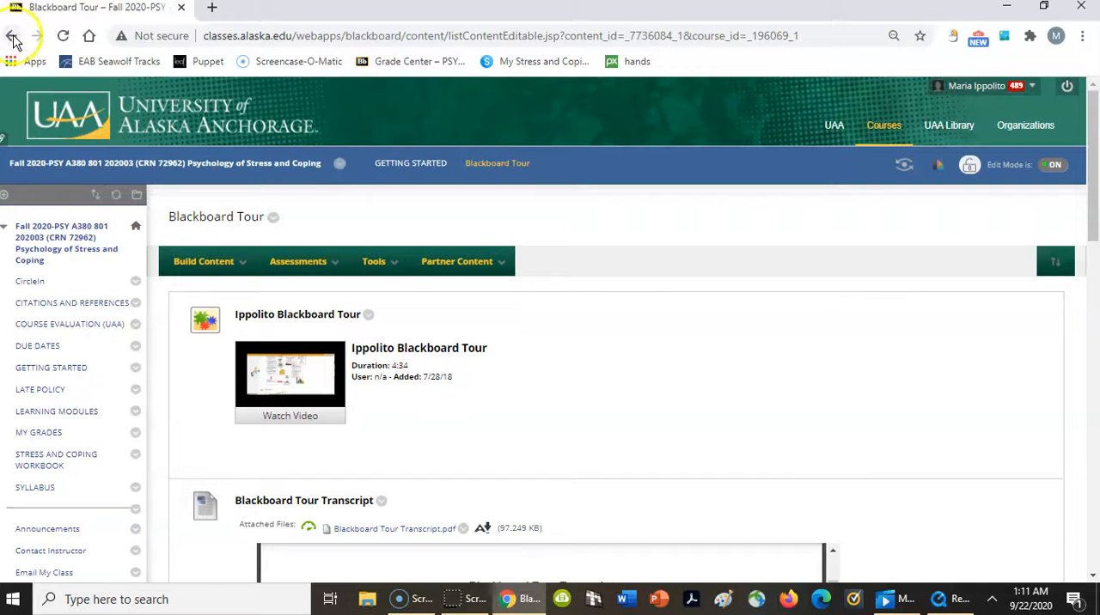
left_click(14, 35)
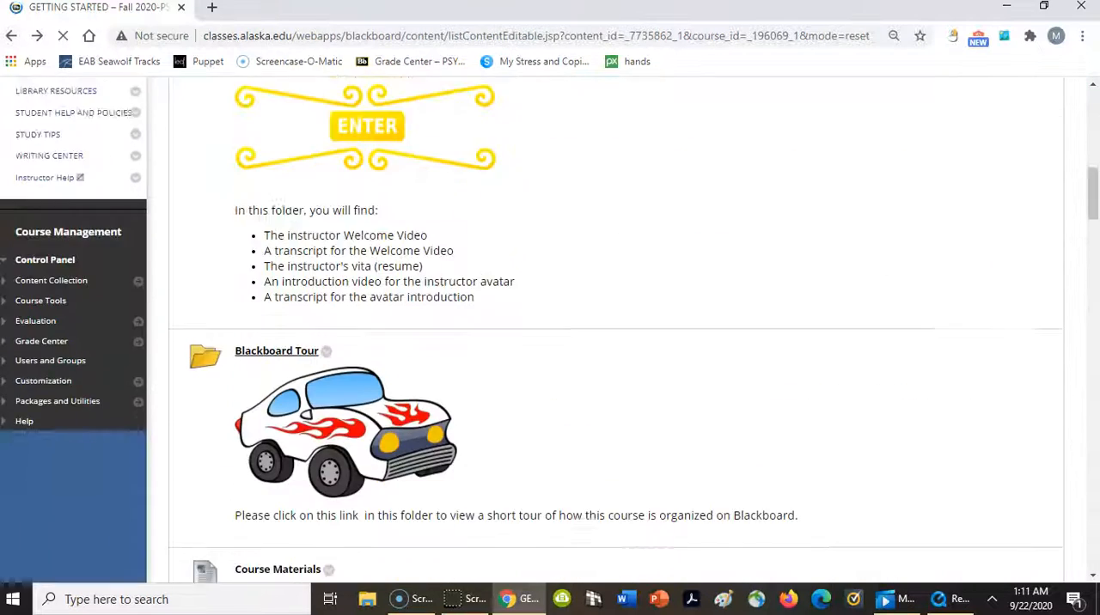
scroll("down", 3)
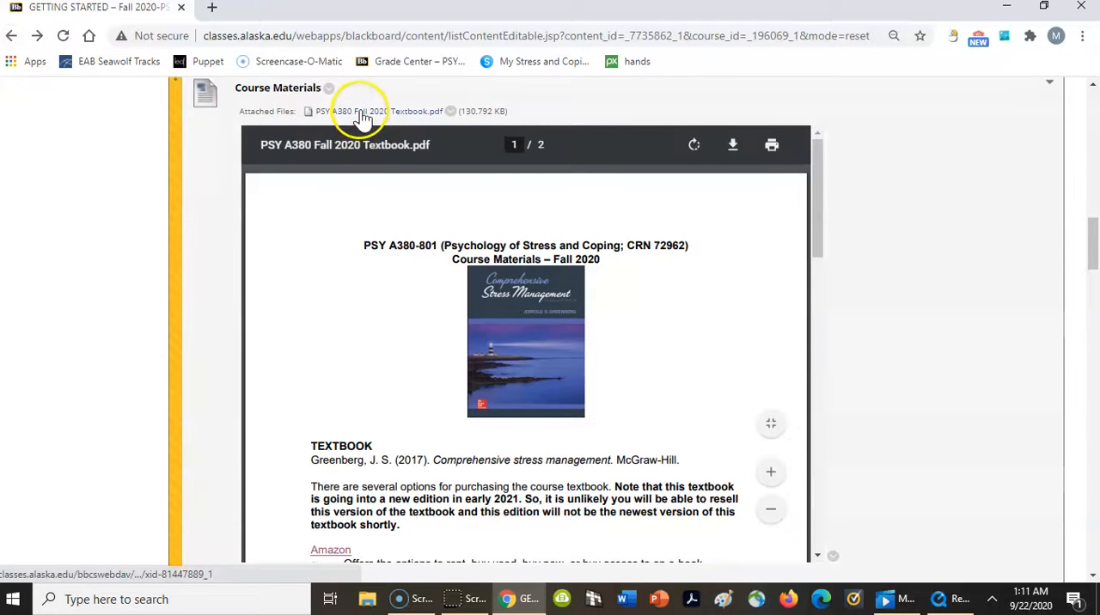
scroll("down", 3)
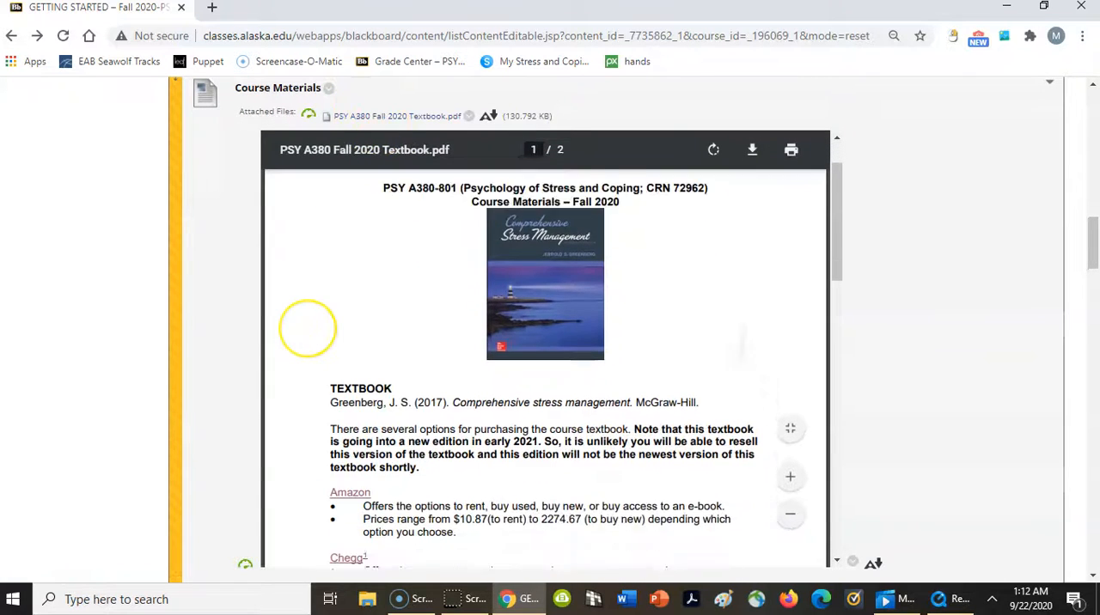
scroll("down", 3)
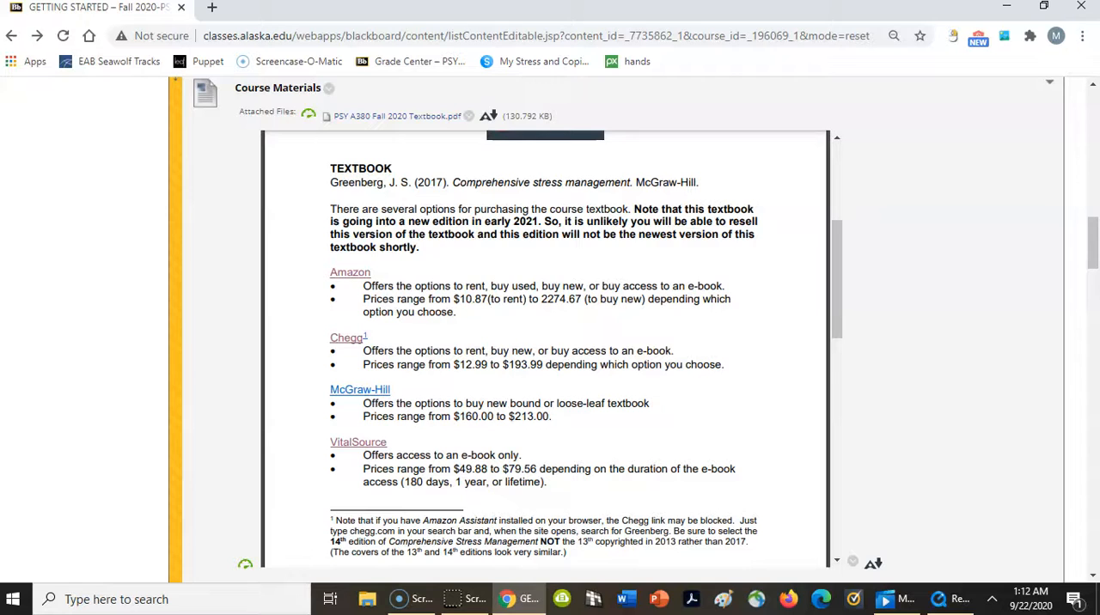
scroll("down", 3)
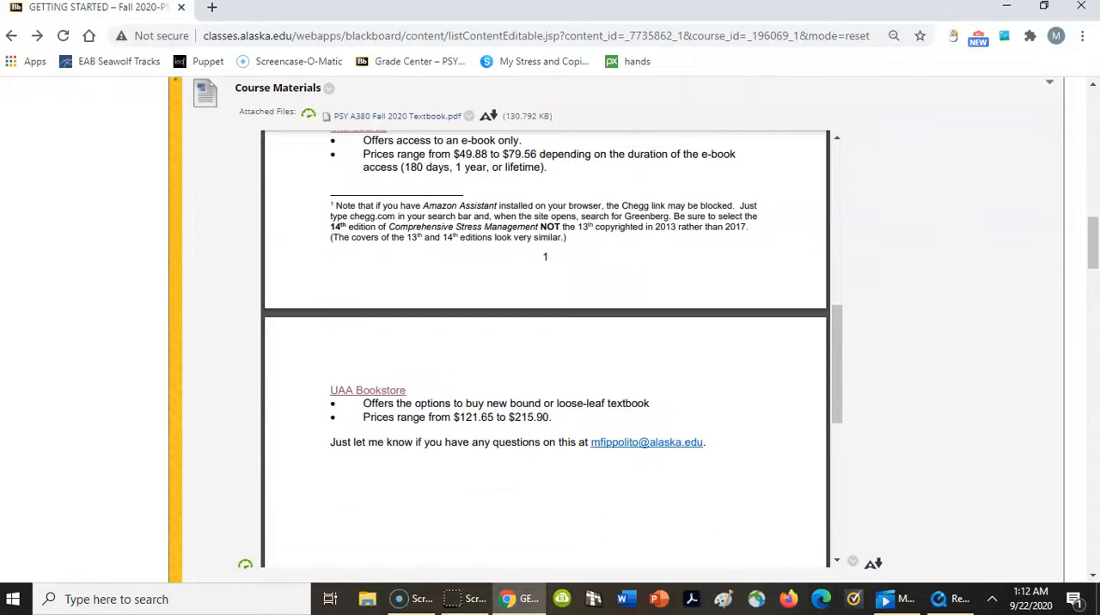
scroll("down", 3)
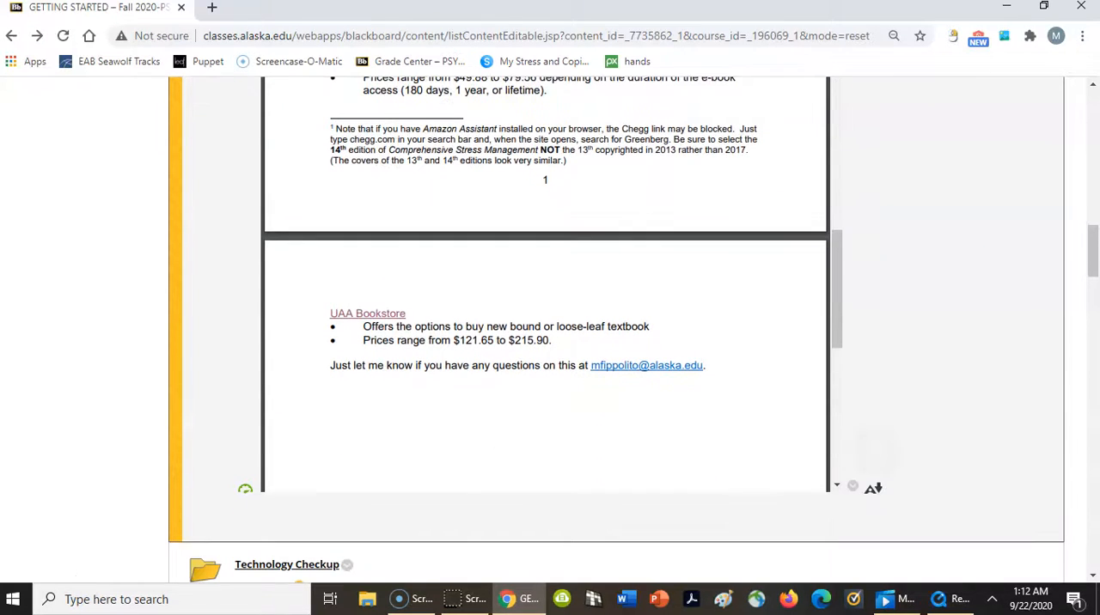
scroll("down", 3)
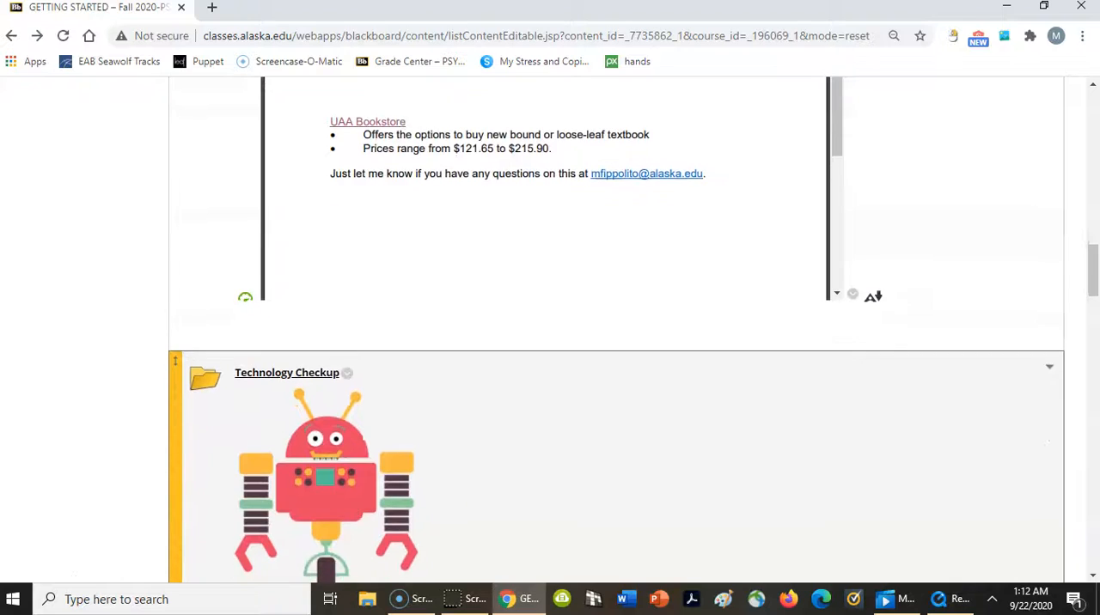
scroll("down", 3)
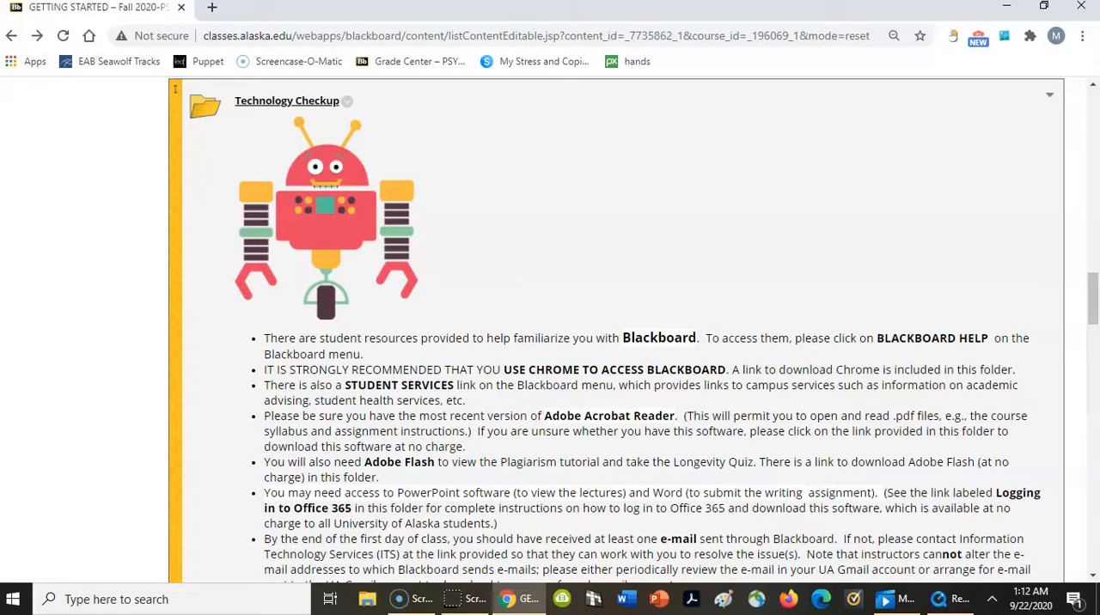
mouse_move(310, 335)
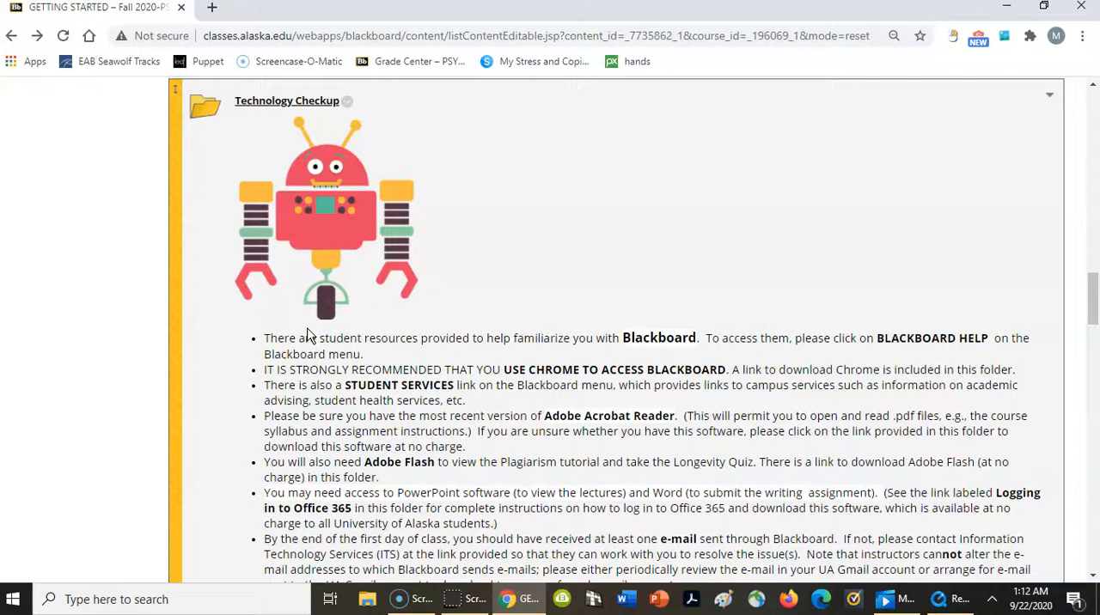
scroll("down", 3)
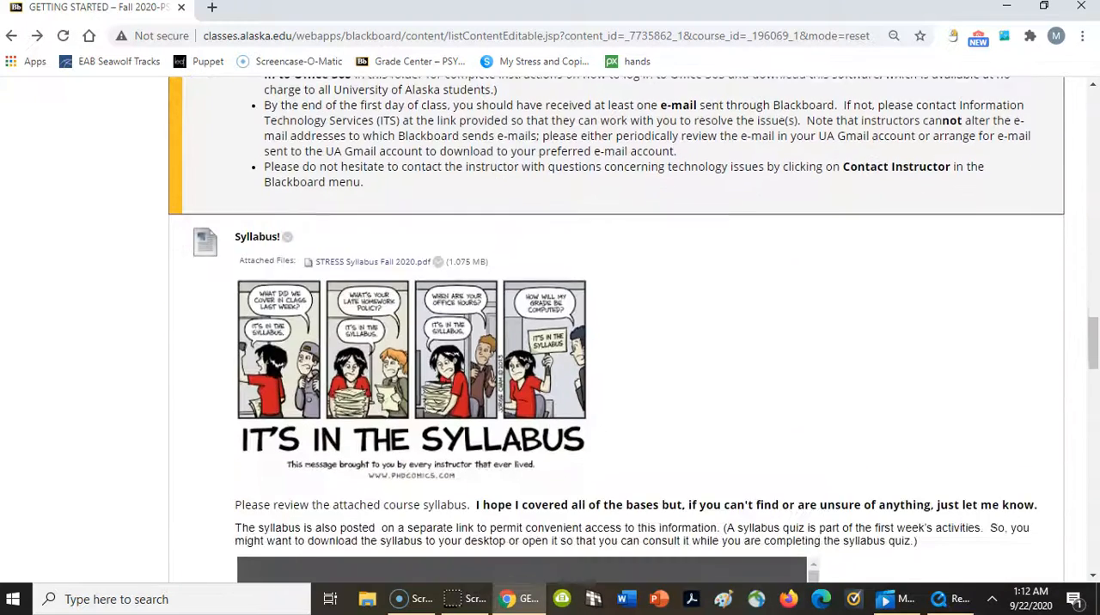
scroll("down", 3)
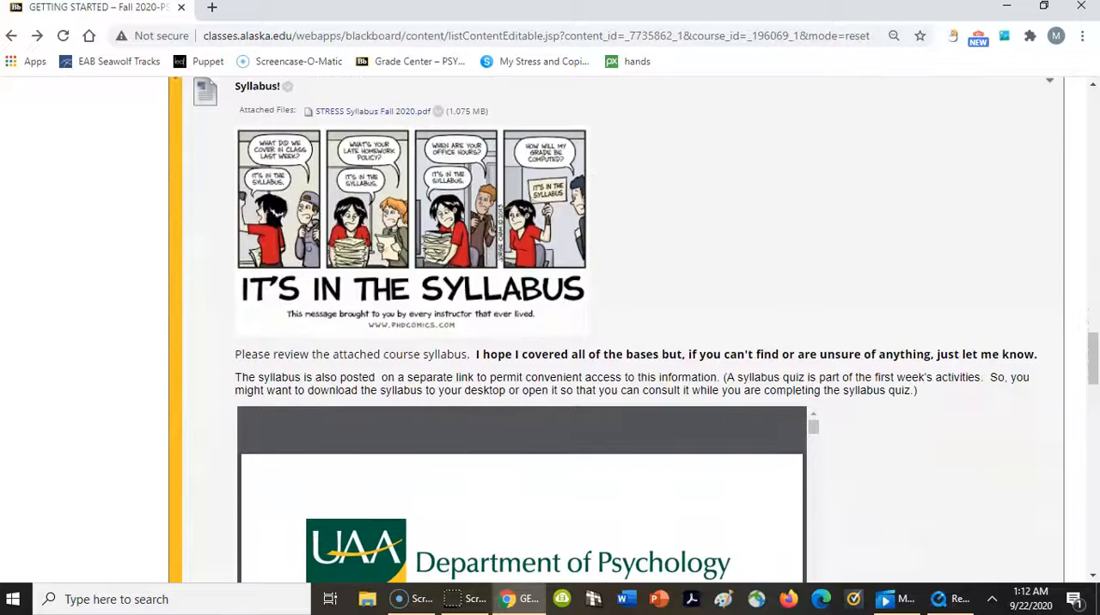
scroll("down", 3)
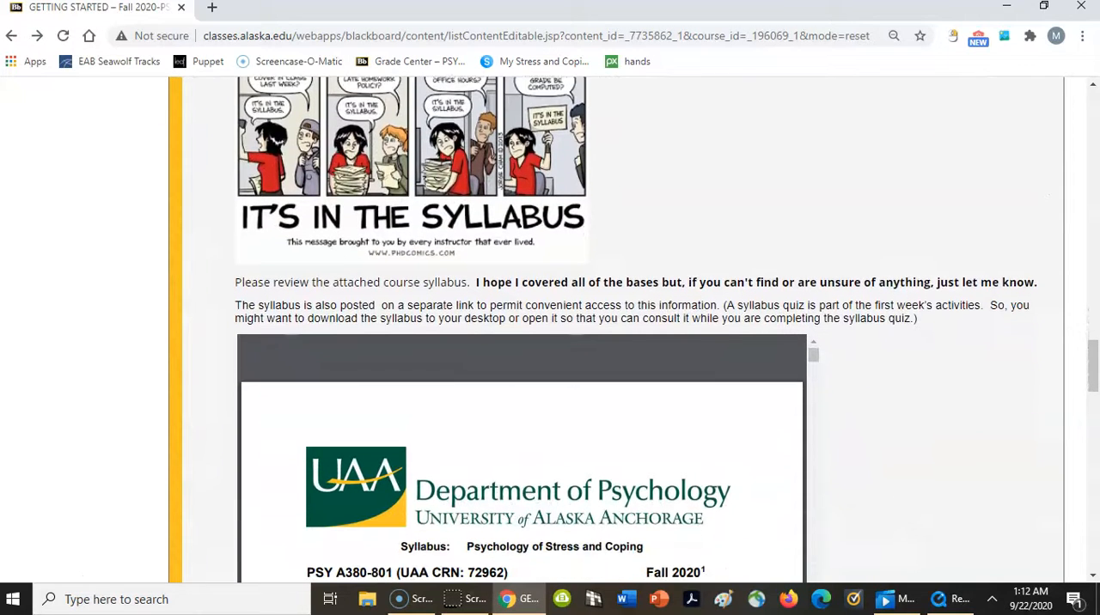
scroll("down", 3)
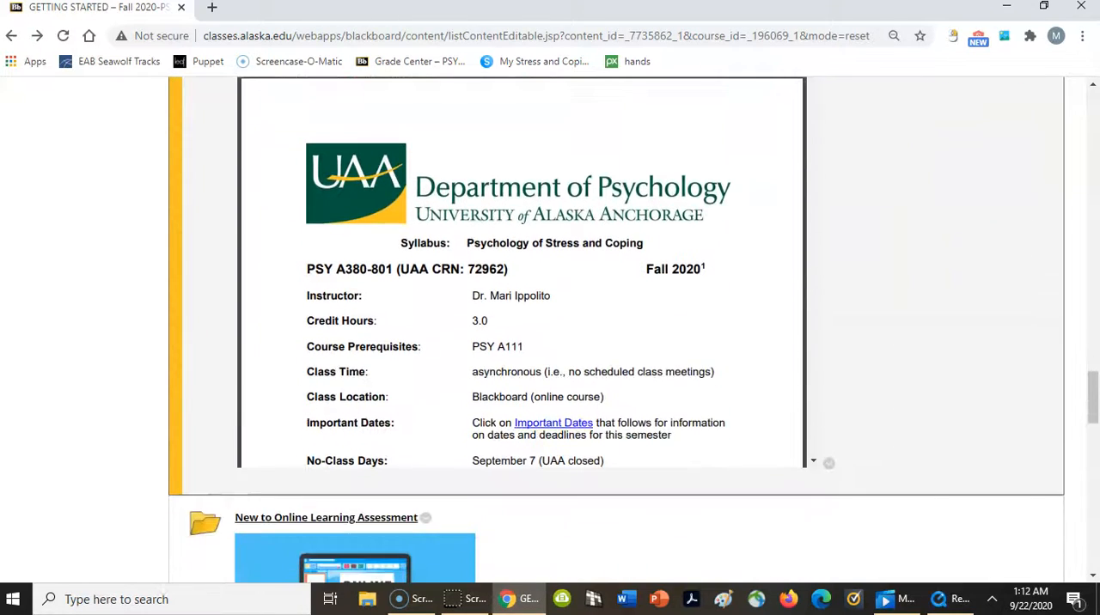
scroll("down", 3)
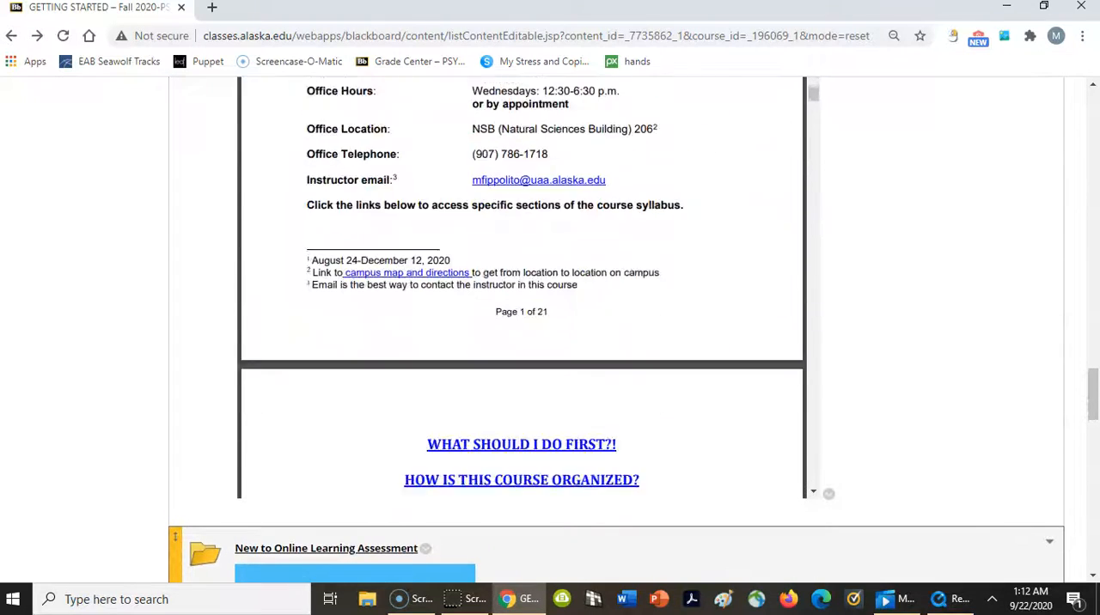
scroll("down", 3)
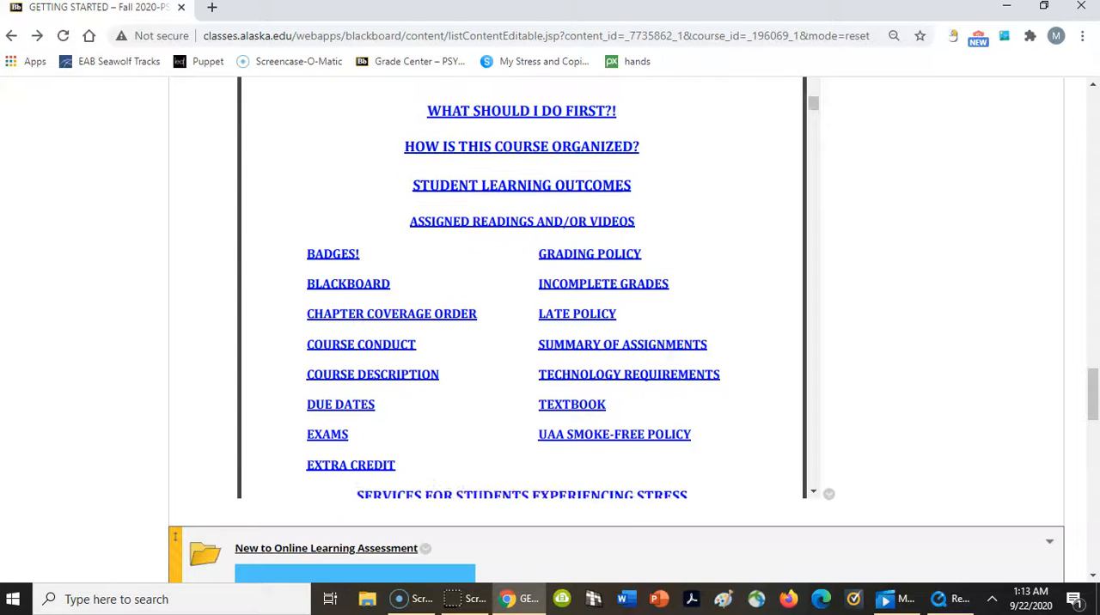
scroll("down", 3)
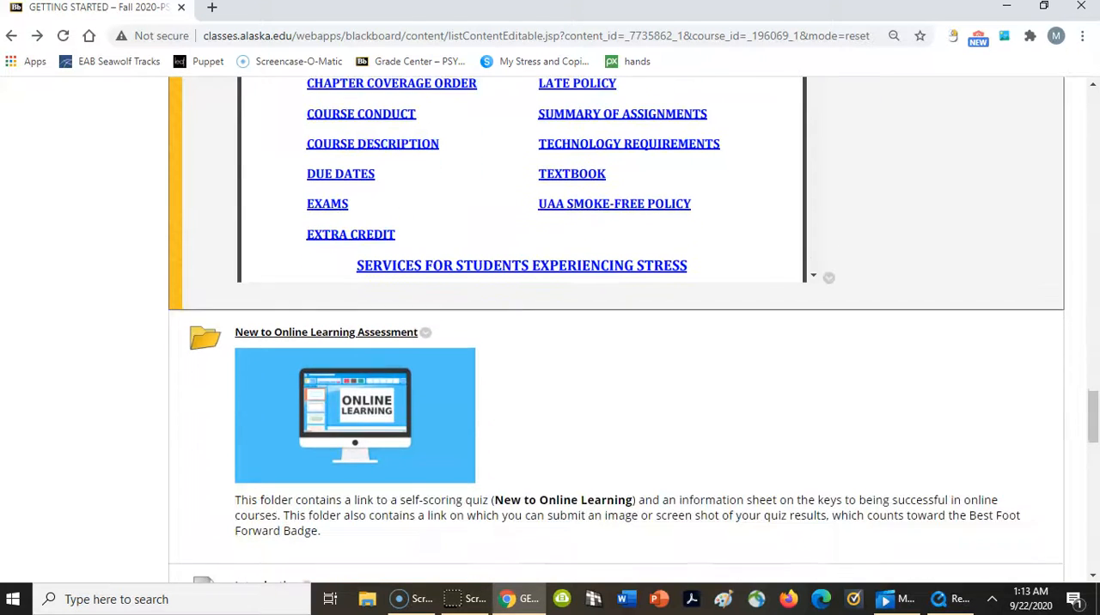
Open the New to Online Learning Assessment folder and review the Online Learning Quiz instructions.
scroll("down", 3)
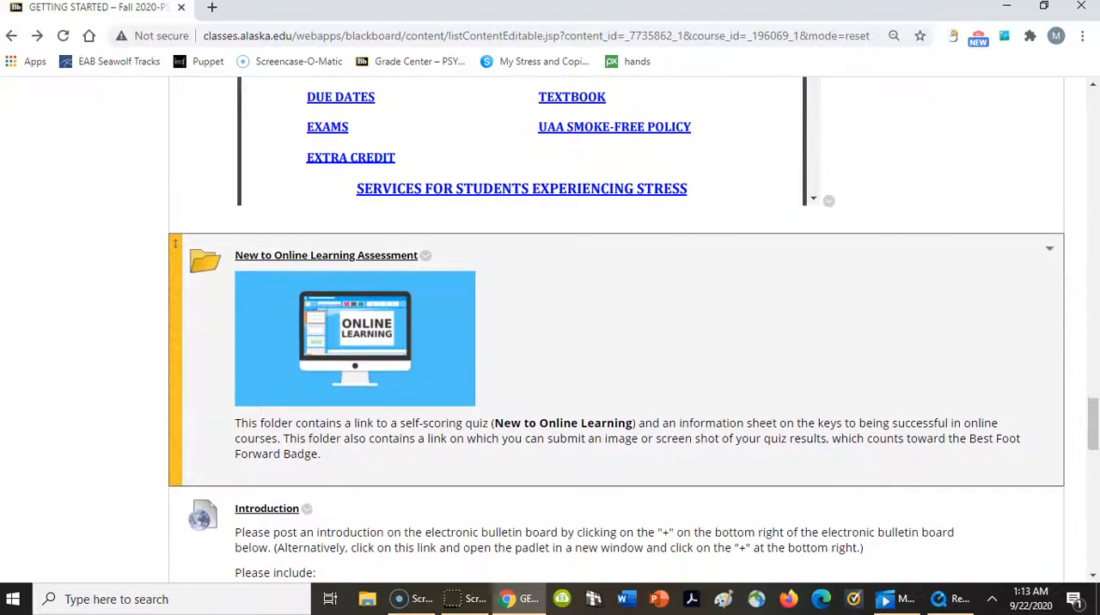
left_click(326, 255)
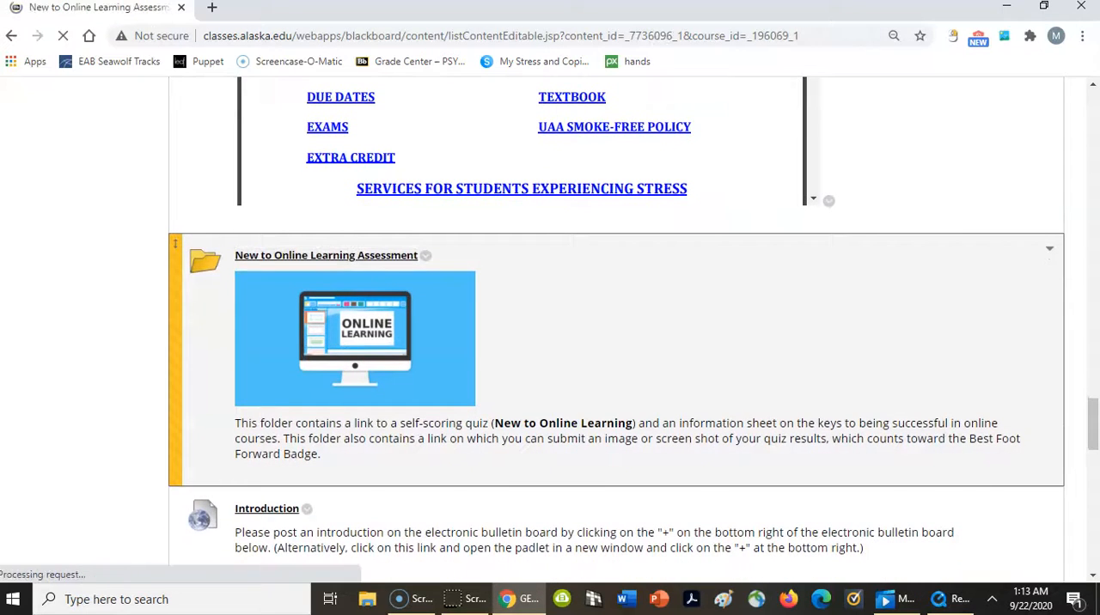
left_click(327, 255)
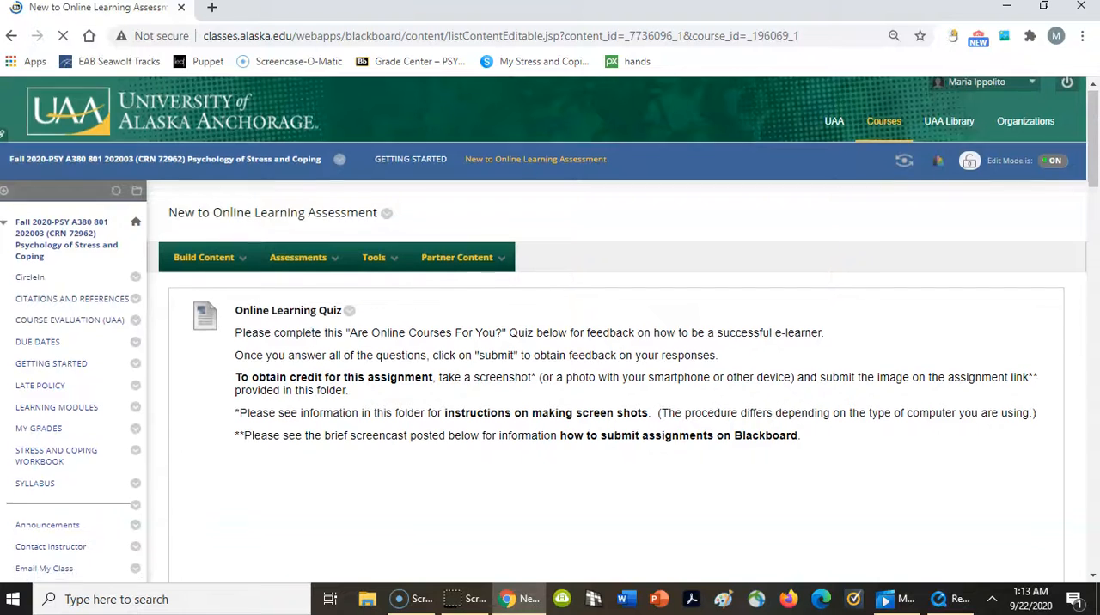
scroll("down", 3)
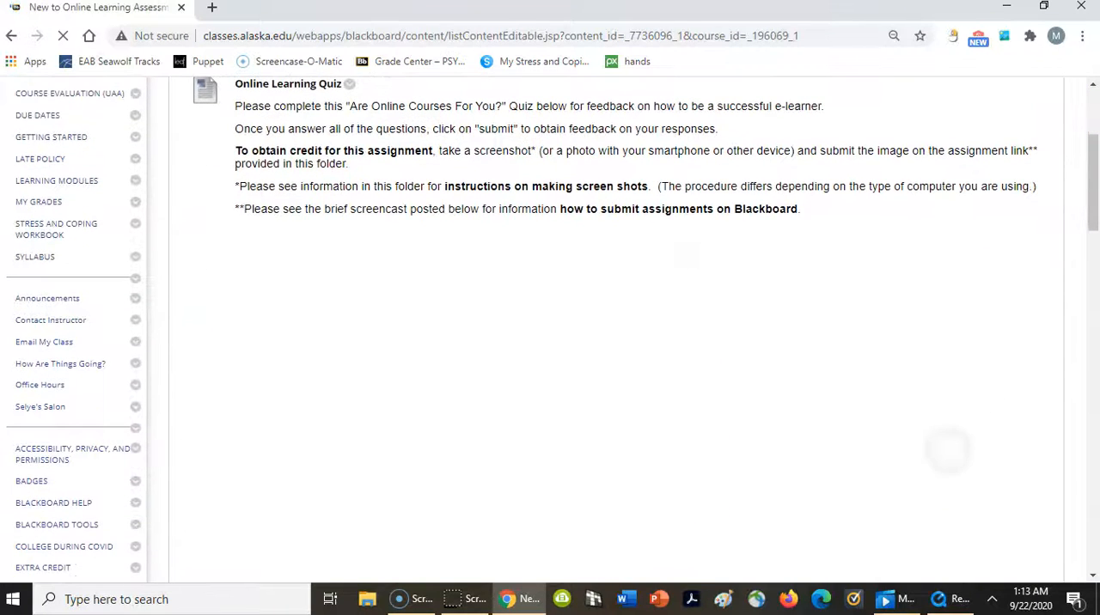
scroll("up", 3)
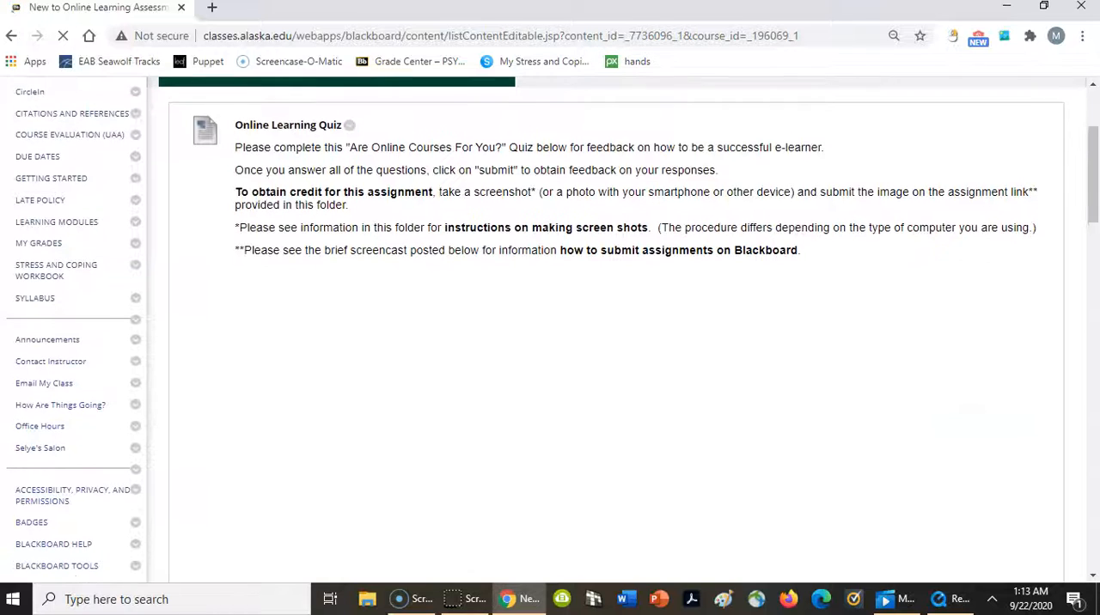
scroll("down", 3)
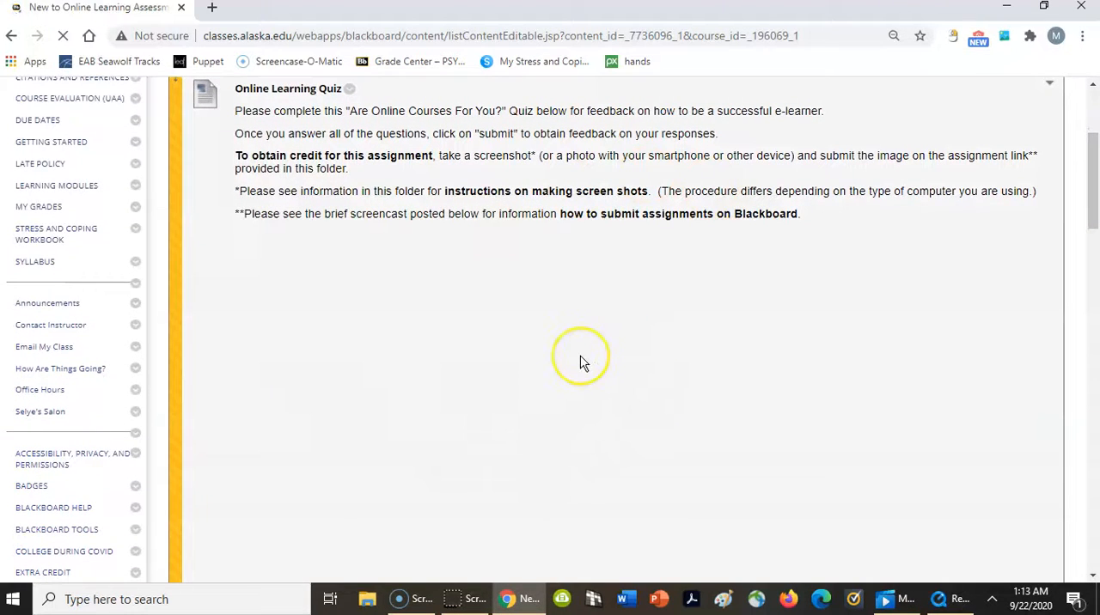
mouse_move(583, 361)
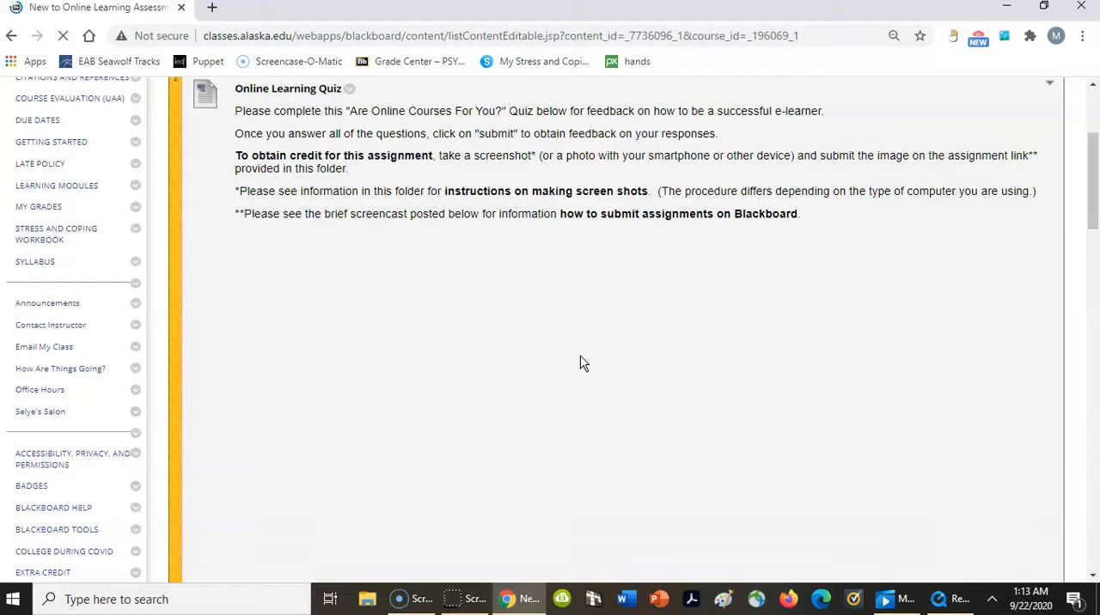
scroll("down", 3)
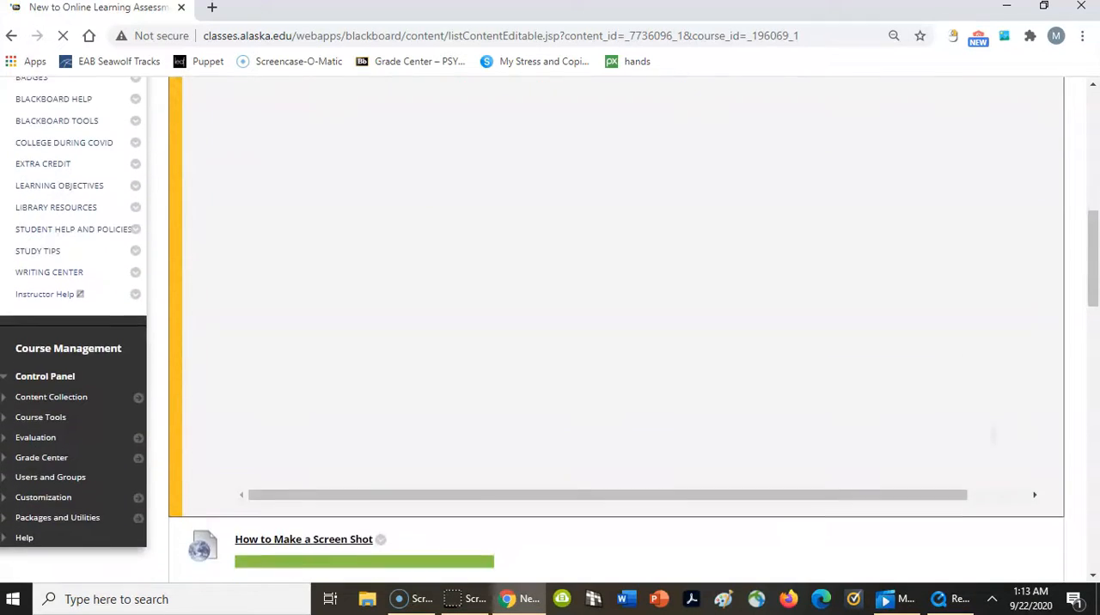
scroll("down", 3)
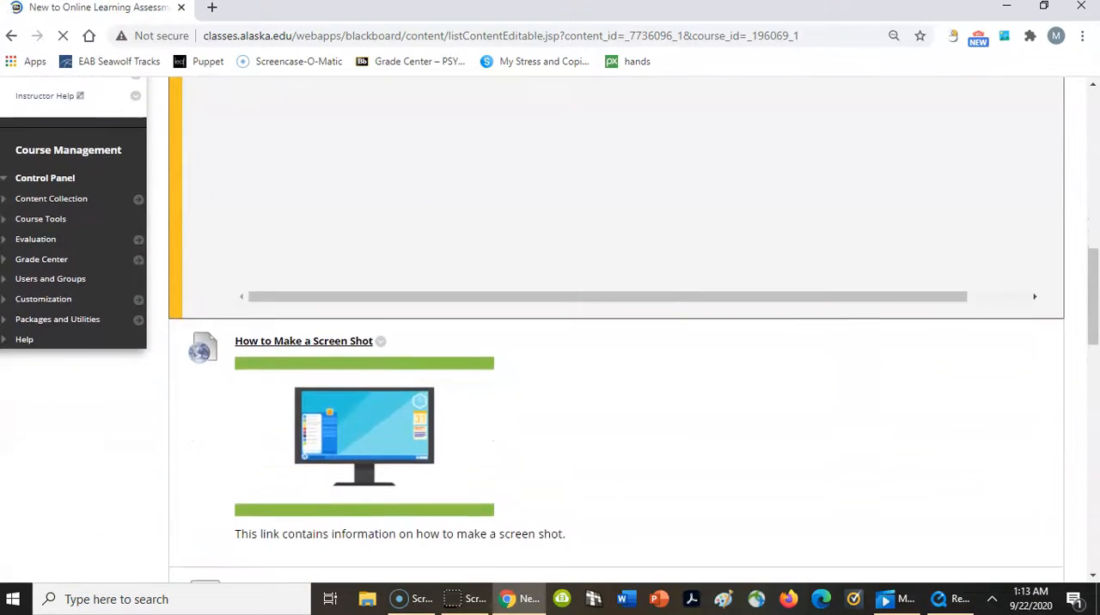
scroll("down", 3)
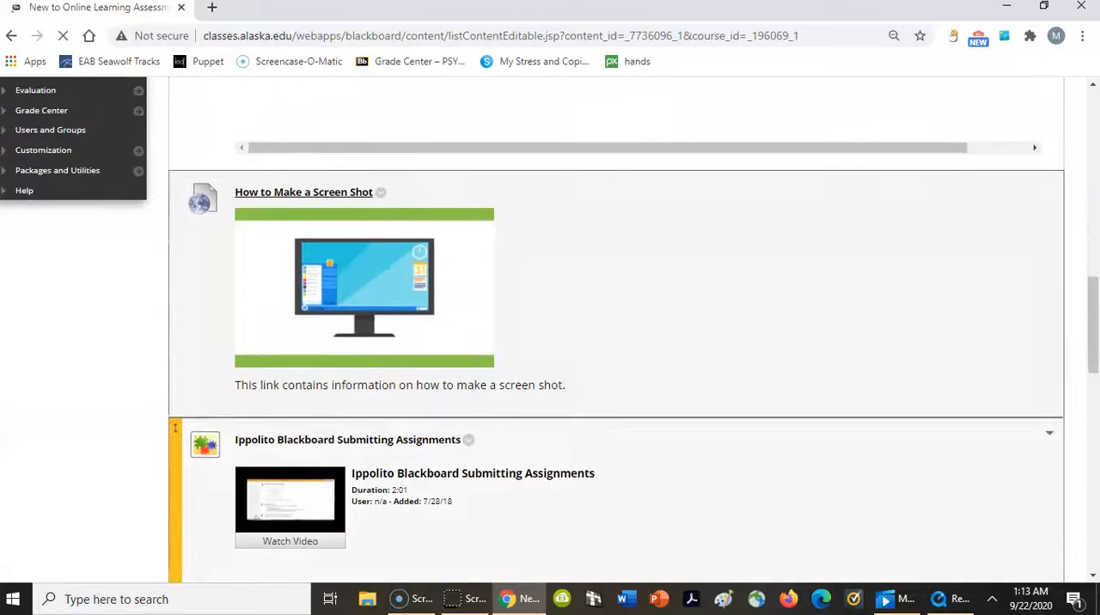
scroll("down", 3)
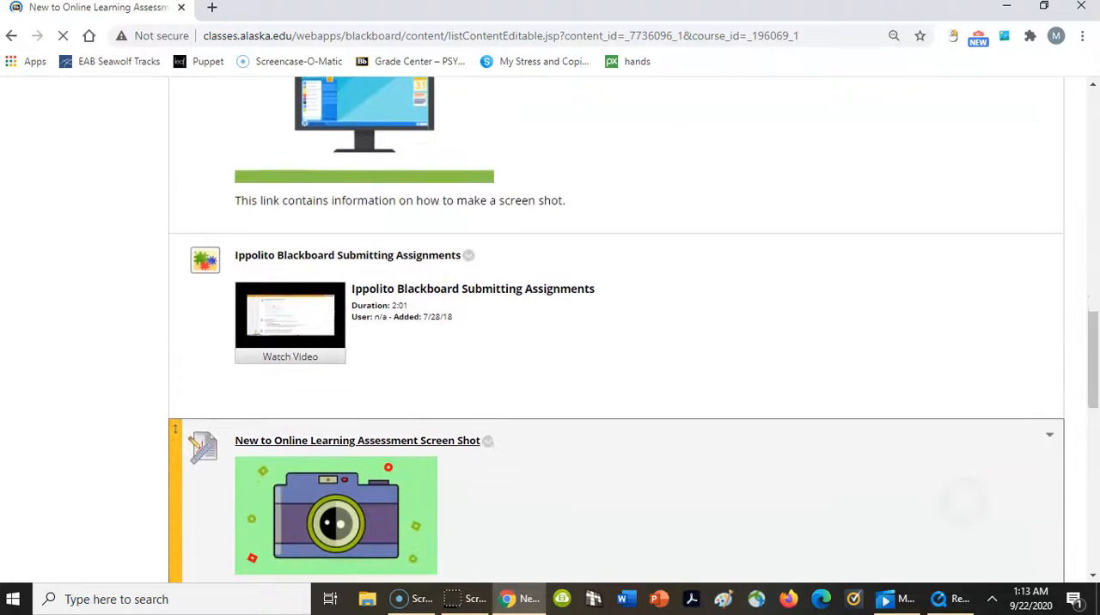
scroll("down", 3)
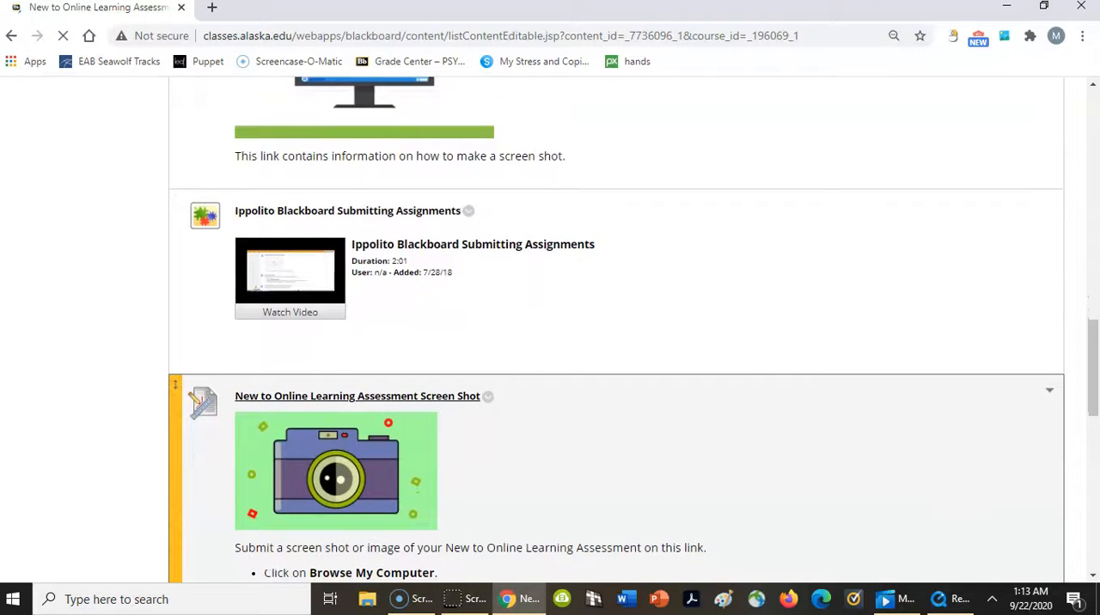
scroll("down", 3)
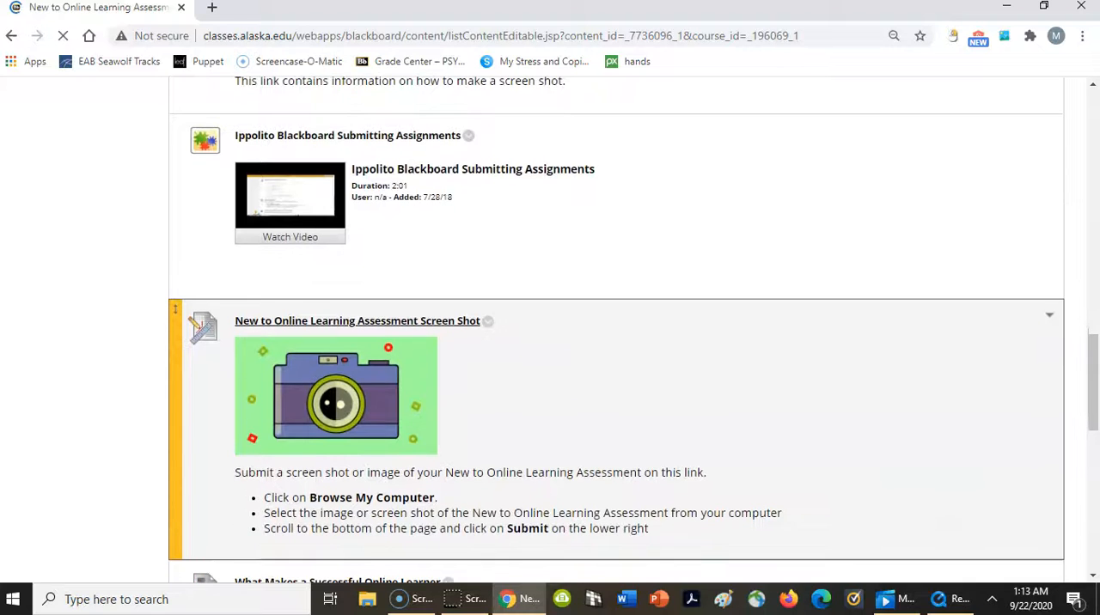
scroll("down", 3)
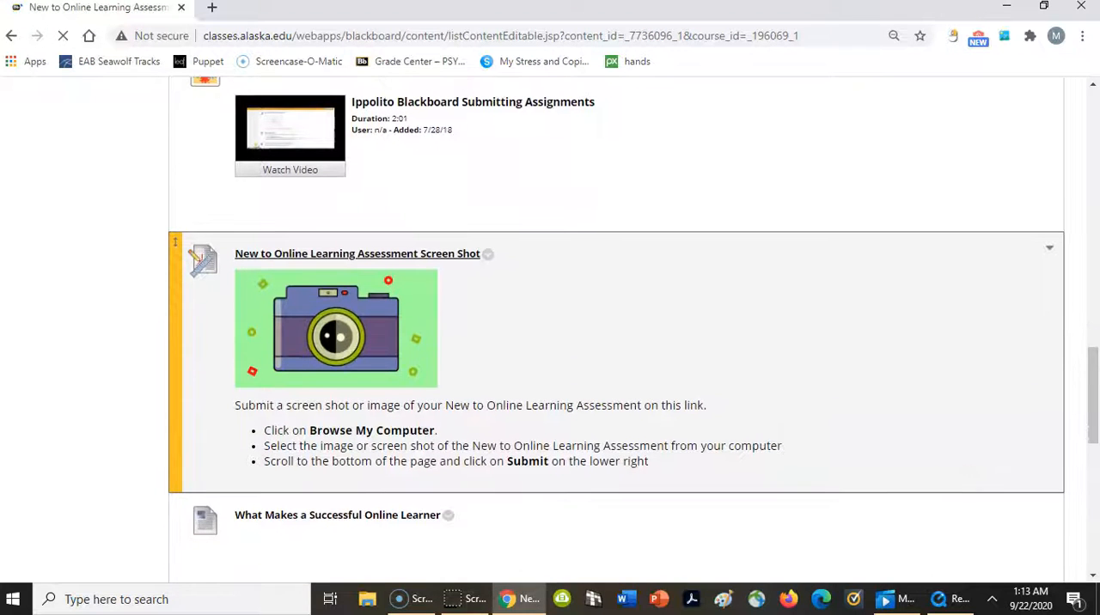
scroll("down", 3)
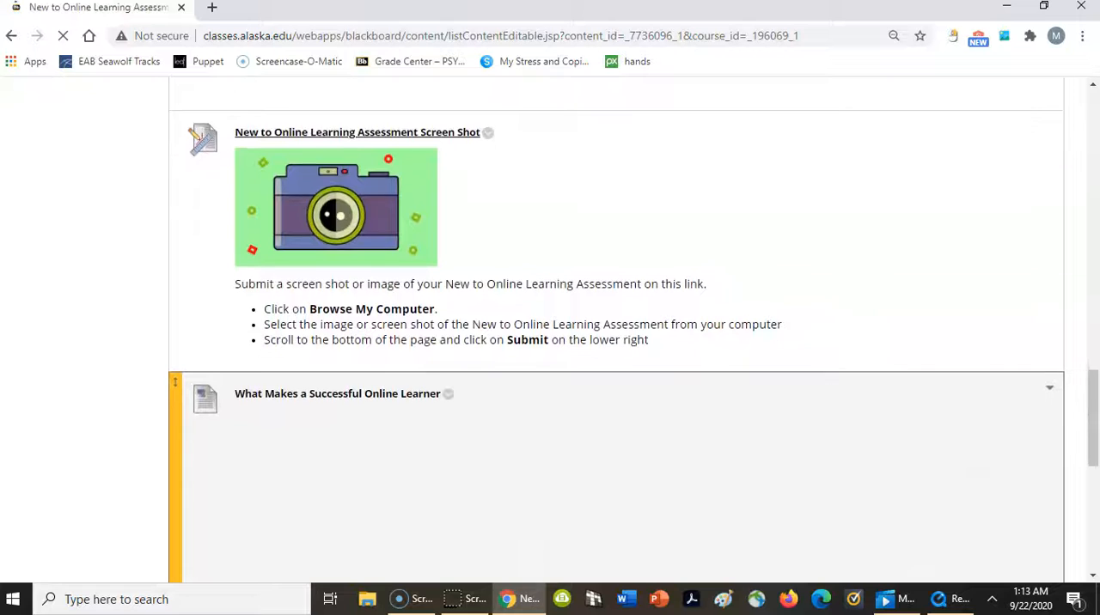
scroll("down", 3)
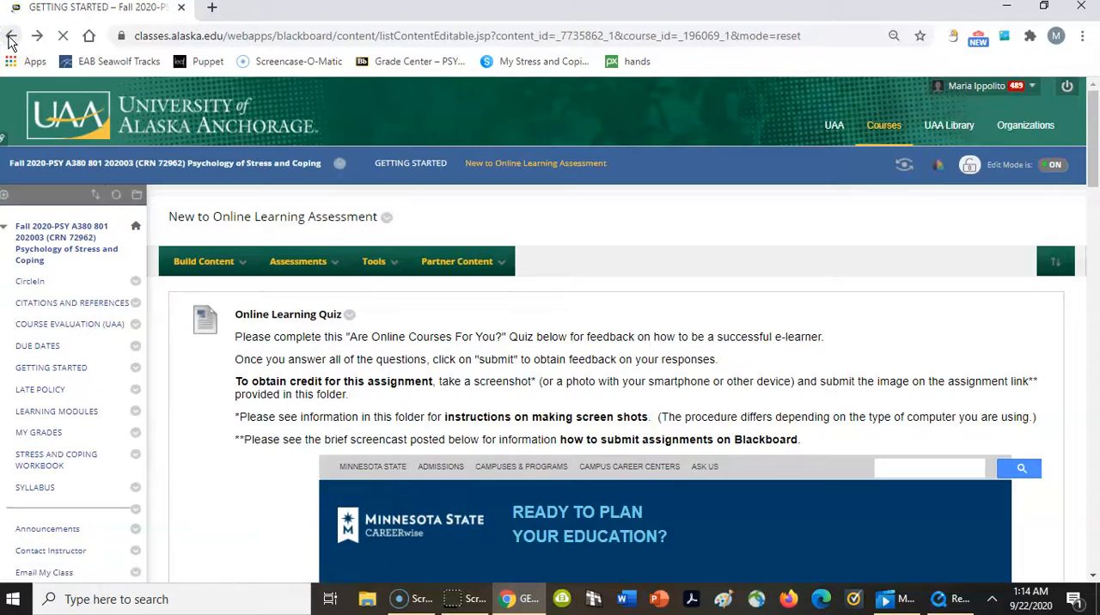
Go back to Getting Started and reach the class introductions item with the embedded Padlet.
left_click(11, 34)
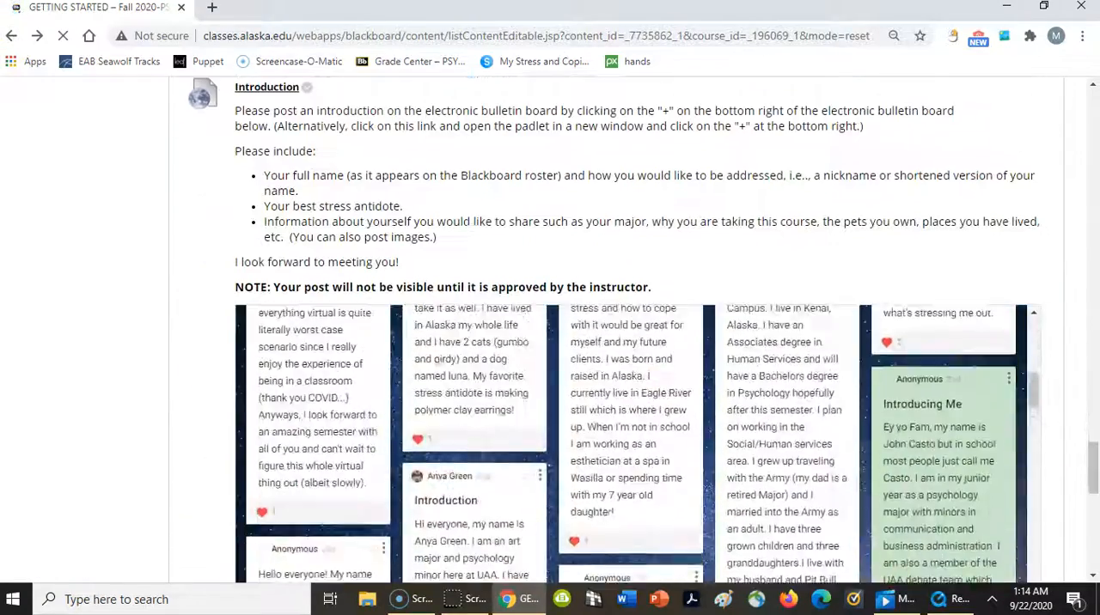
scroll("up", 3)
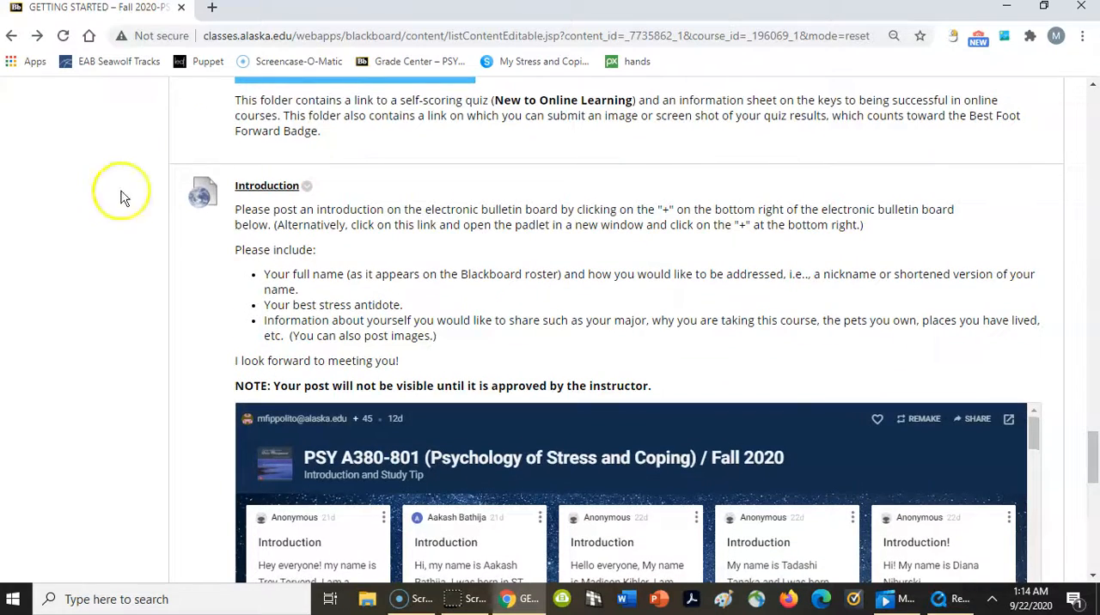
mouse_move(479, 522)
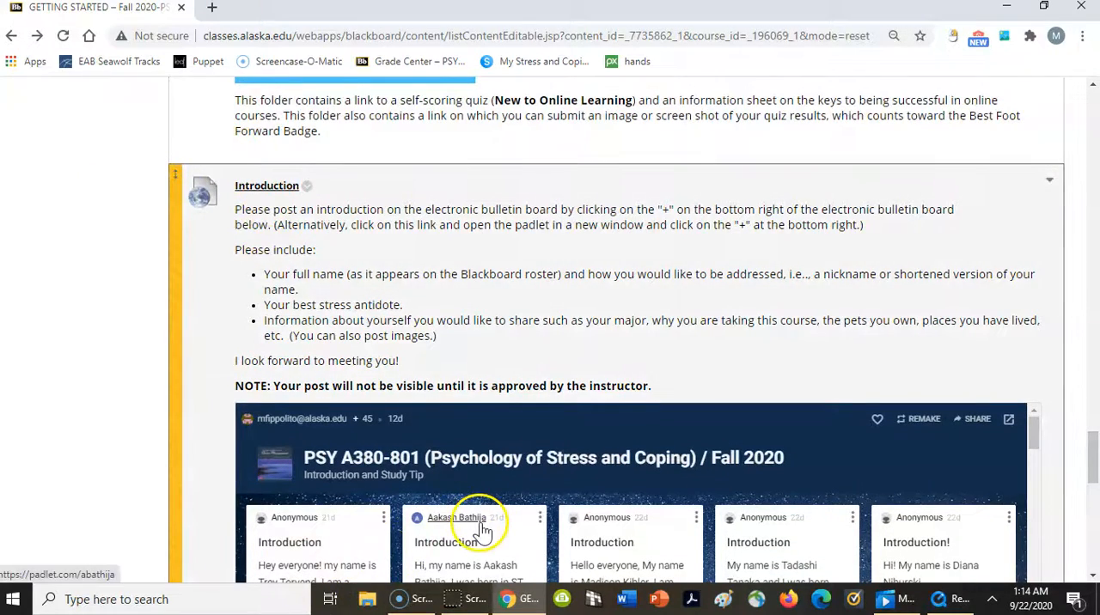
scroll("down", 3)
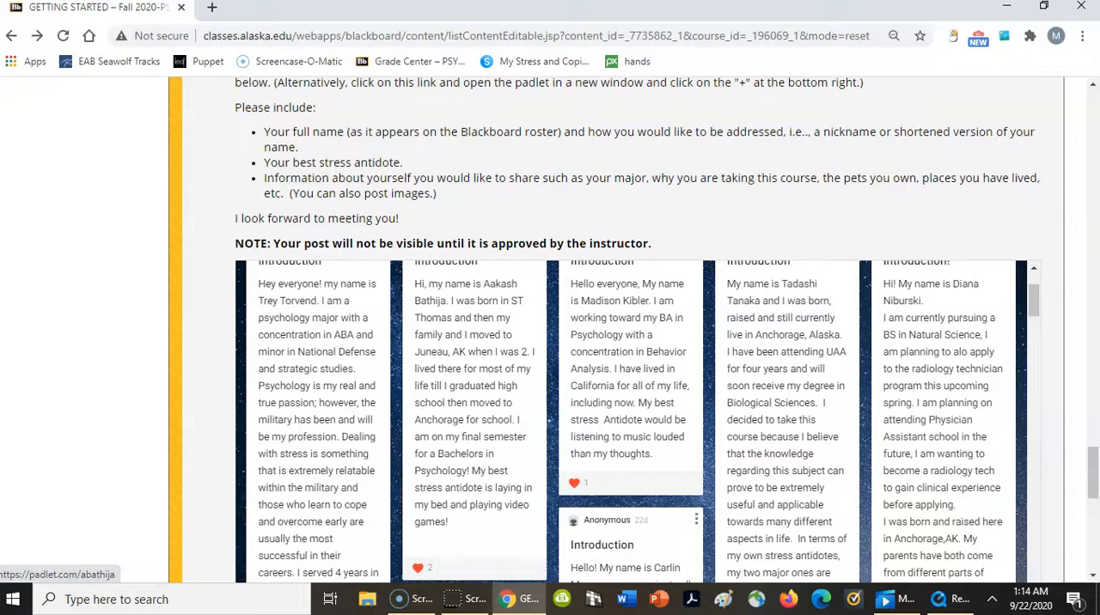
scroll("down", 3)
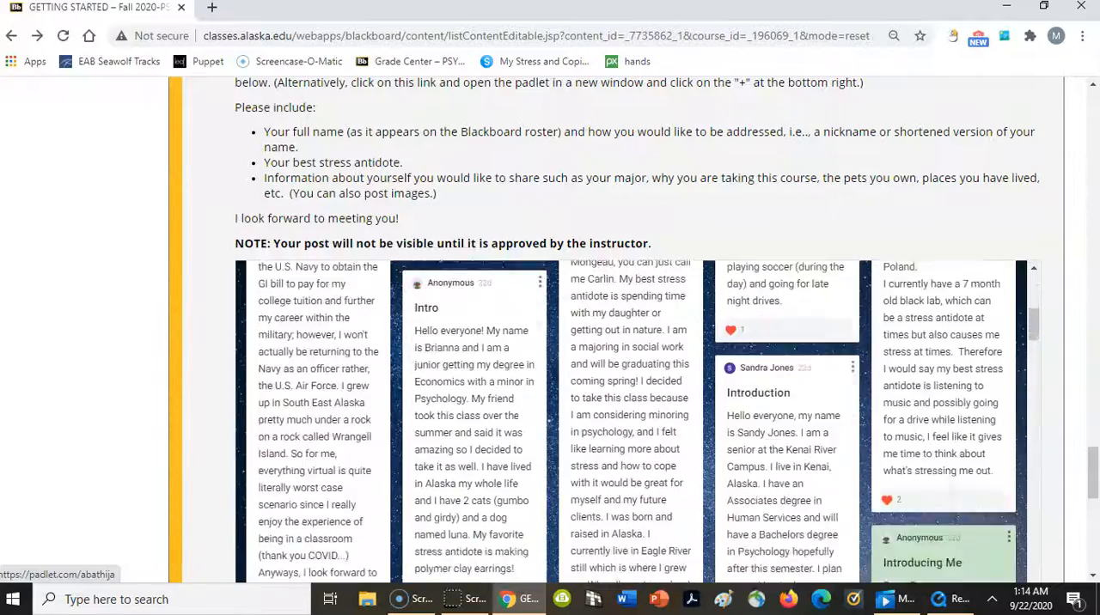
scroll("down", 3)
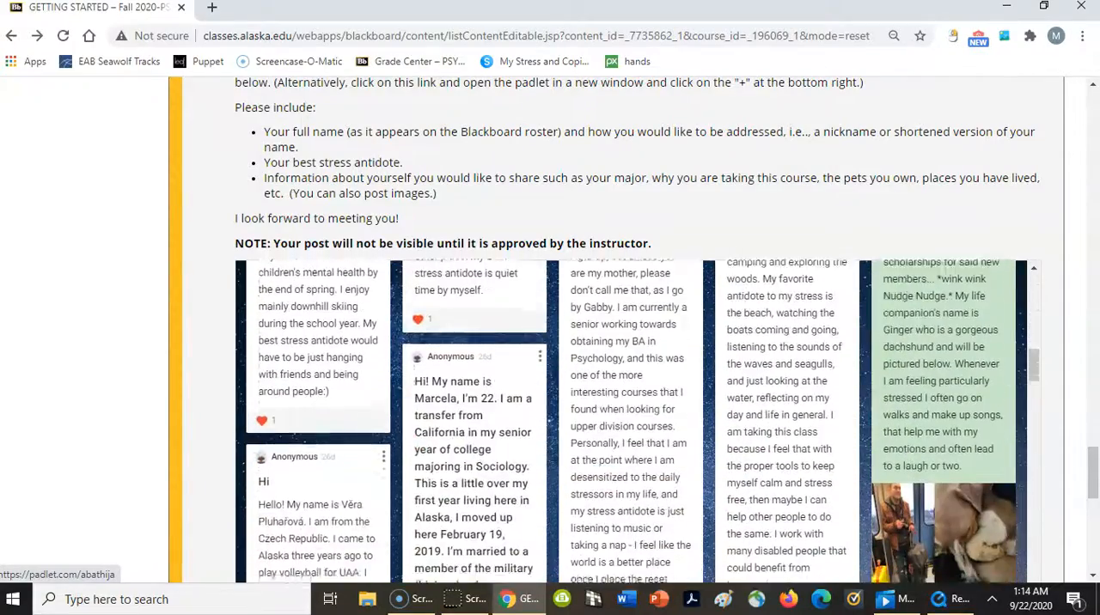
scroll("down", 3)
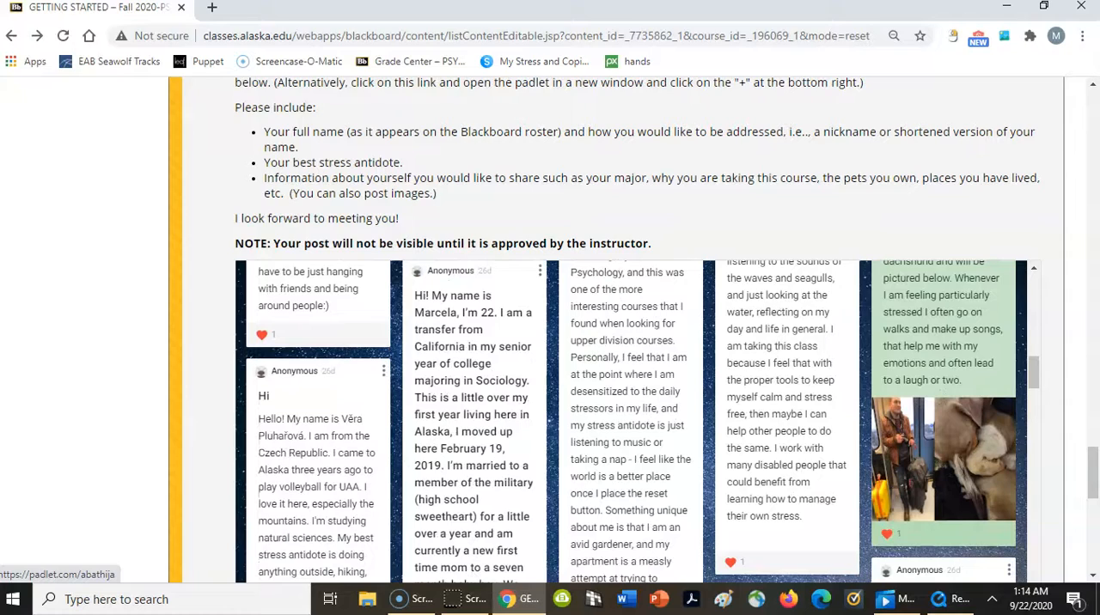
Browse the wall of student introduction posts and photos on the Padlet board.
scroll("down", 3)
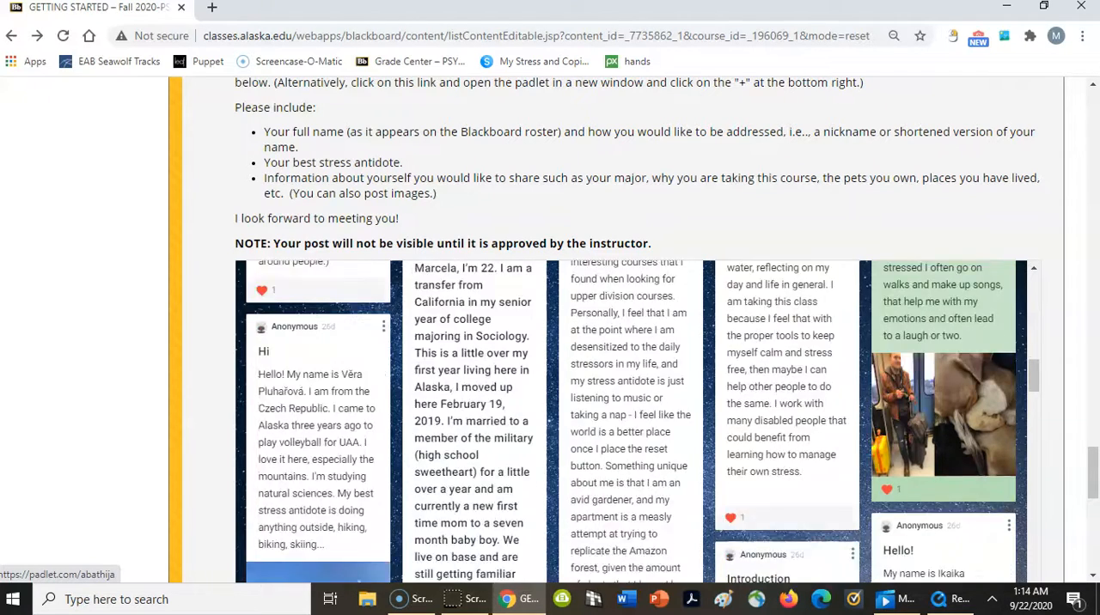
scroll("down", 3)
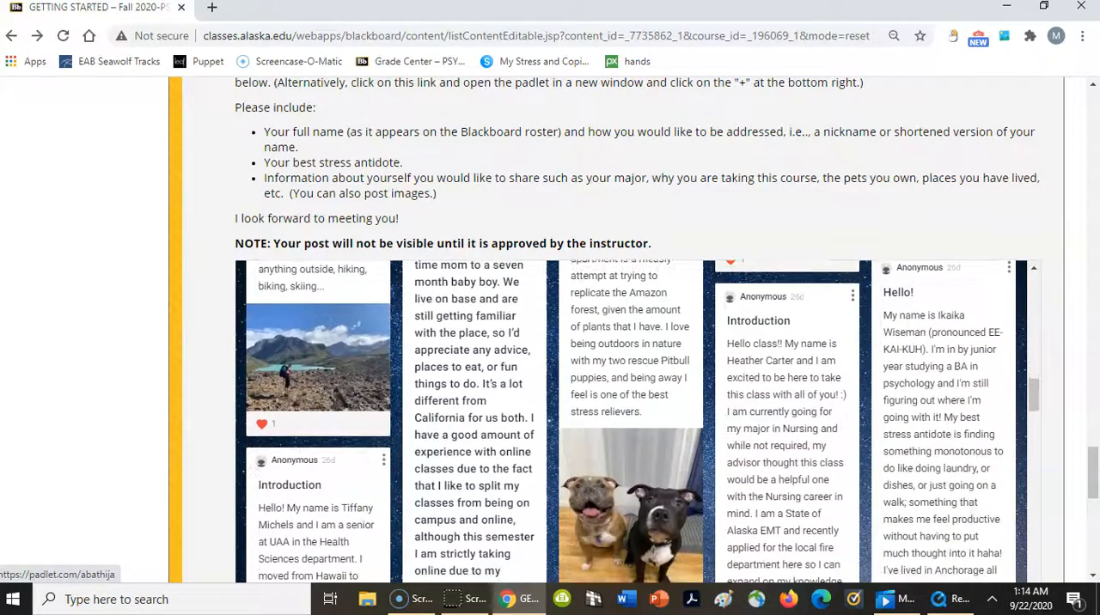
scroll("down", 3)
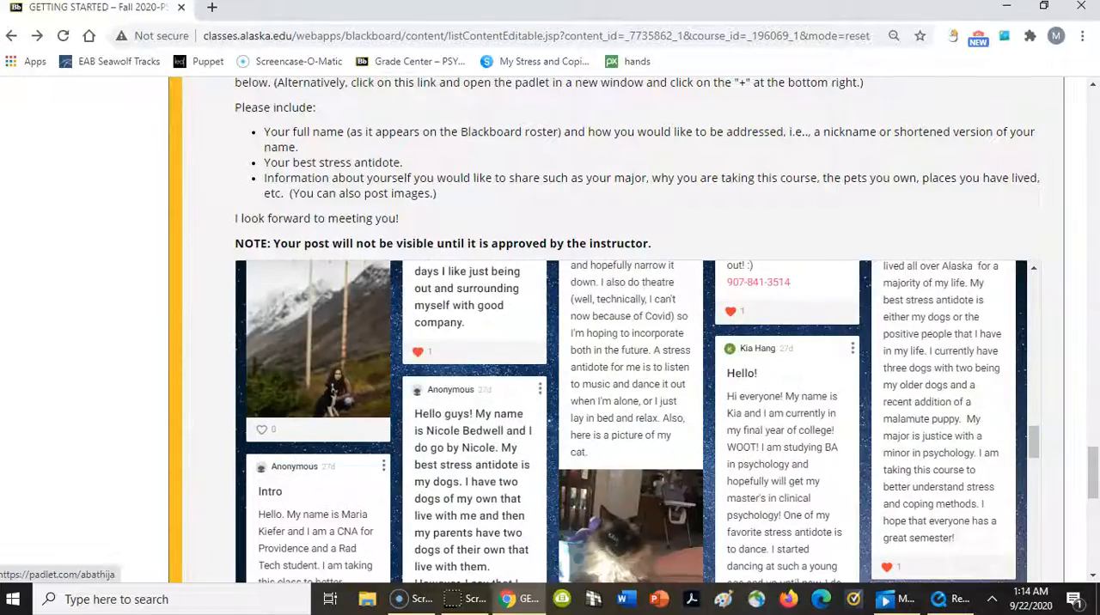
scroll("down", 3)
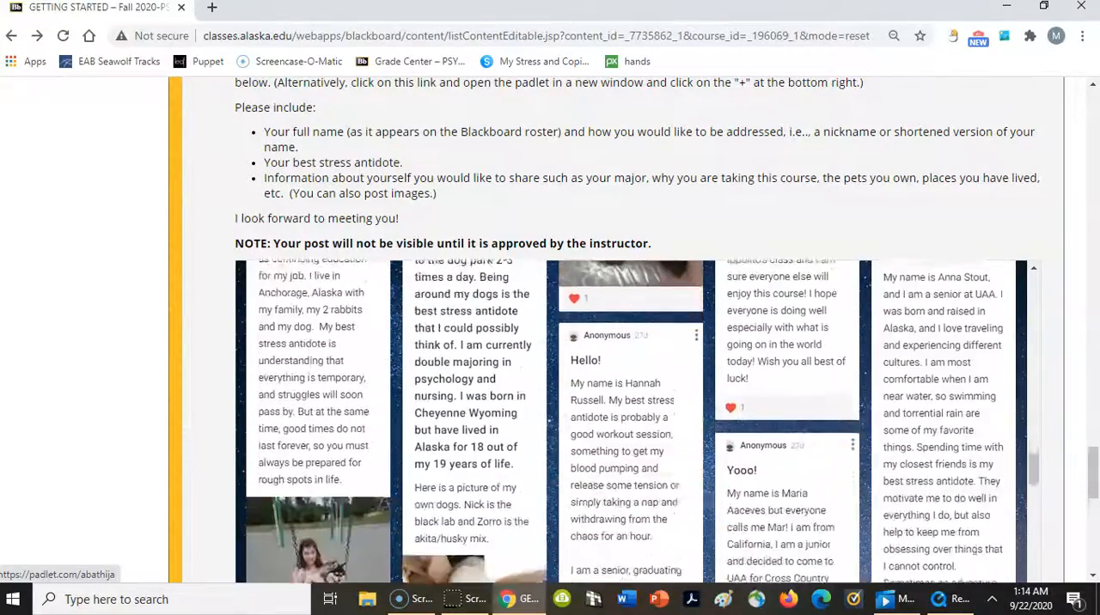
scroll("down", 3)
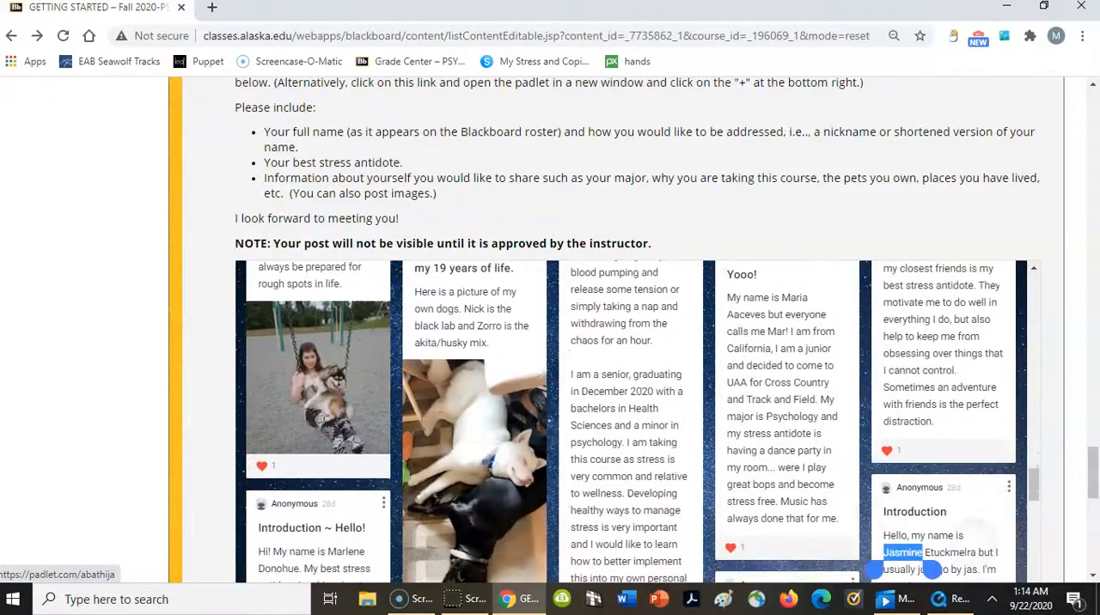
scroll("down", 3)
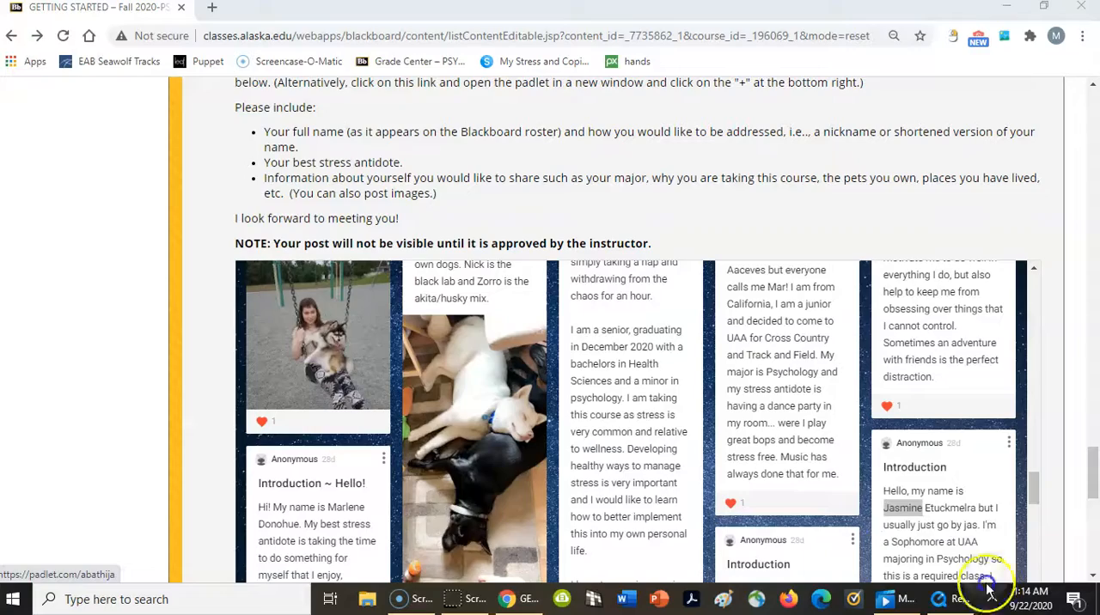
scroll("down", 3)
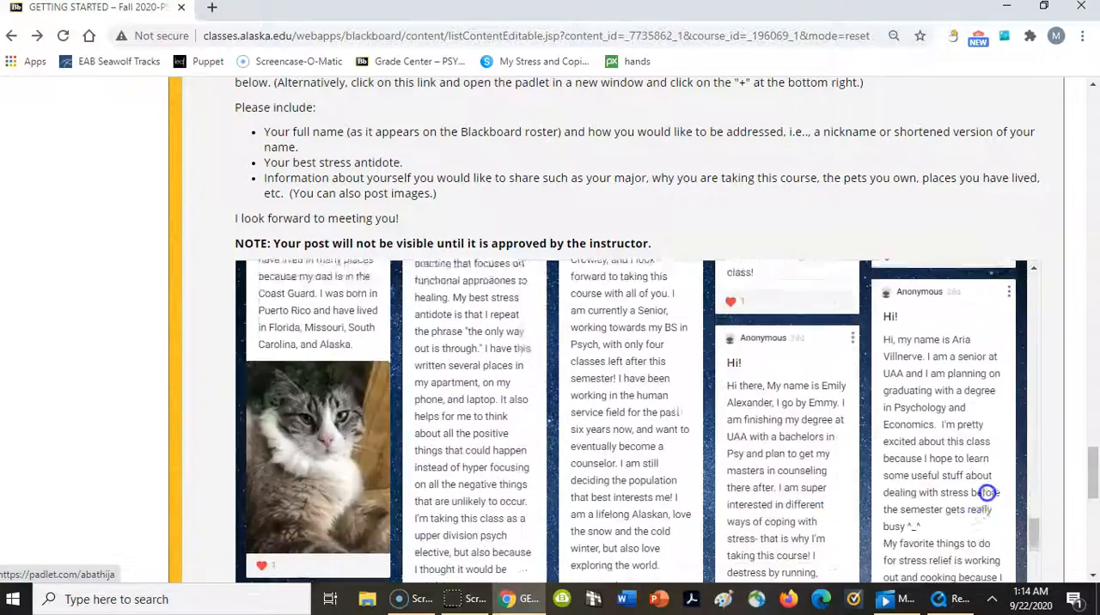
scroll("down", 3)
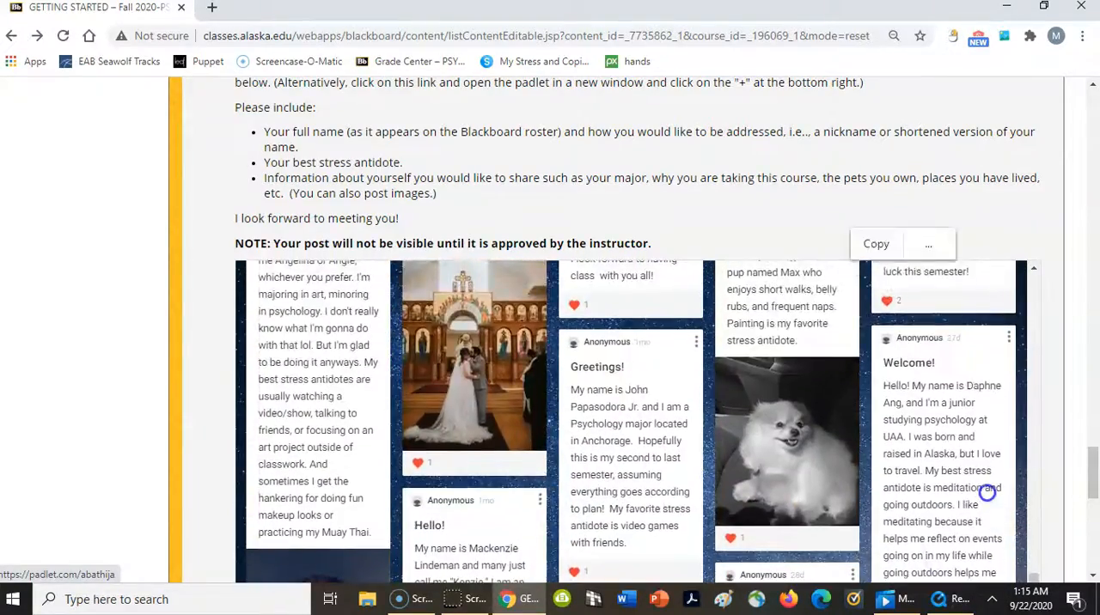
scroll("down", 3)
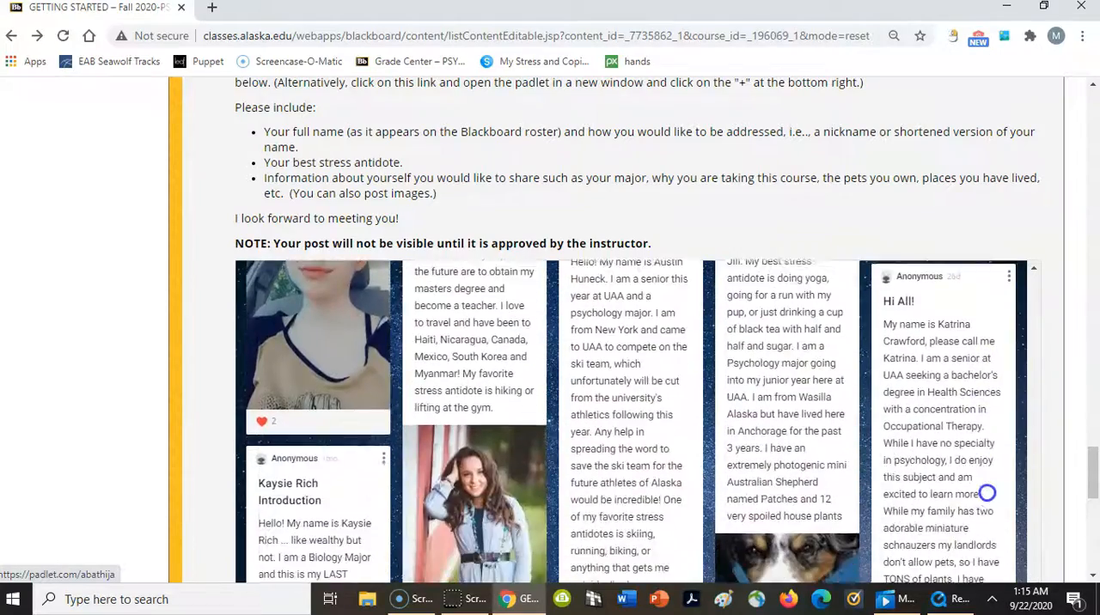
scroll("down", 3)
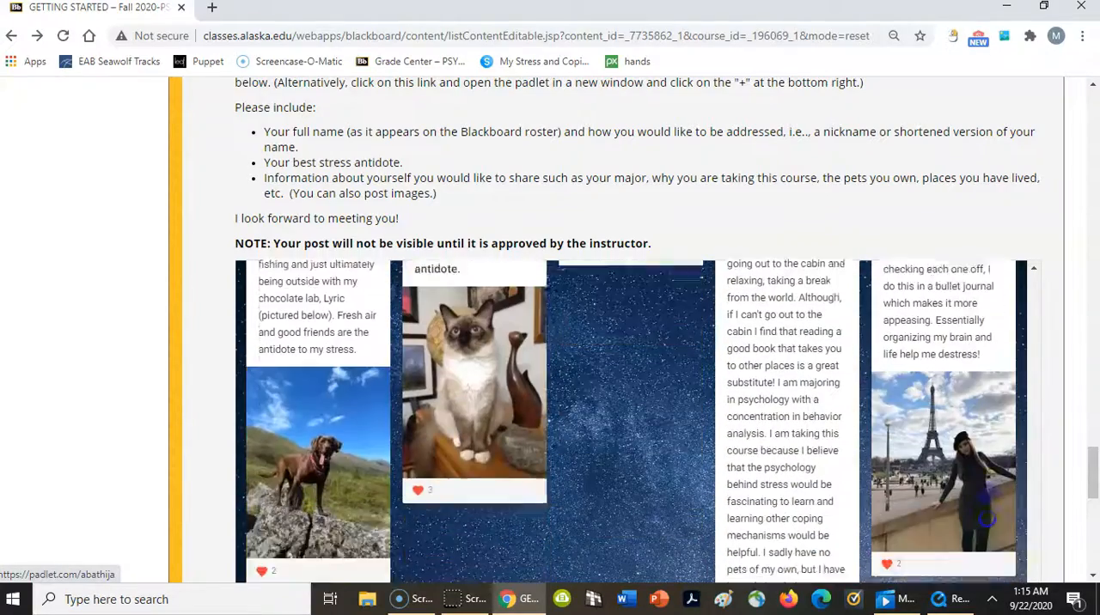
scroll("down", 3)
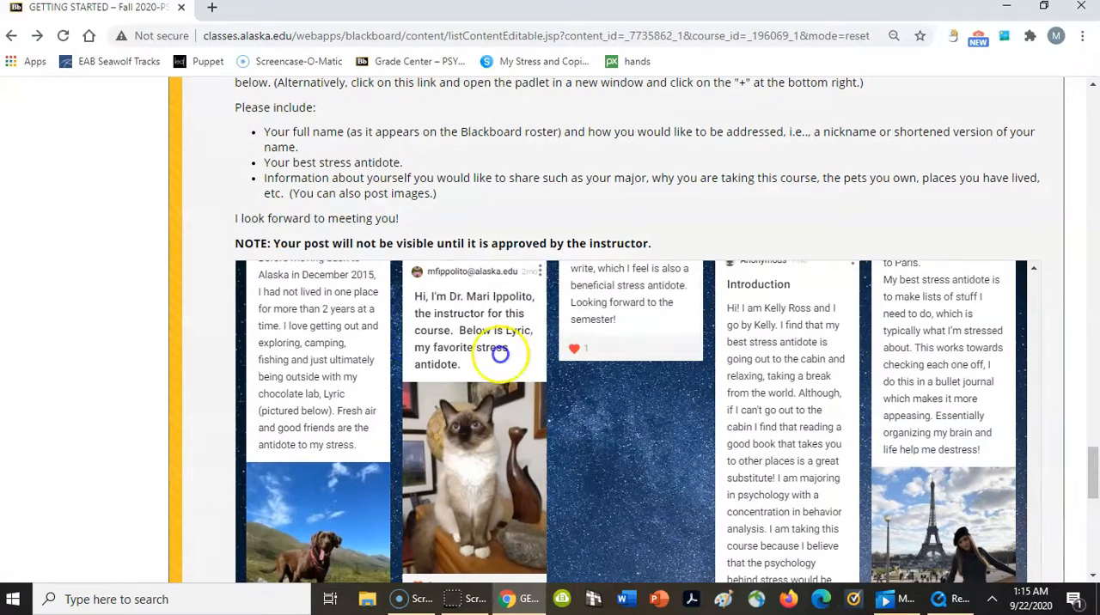
mouse_move(488, 416)
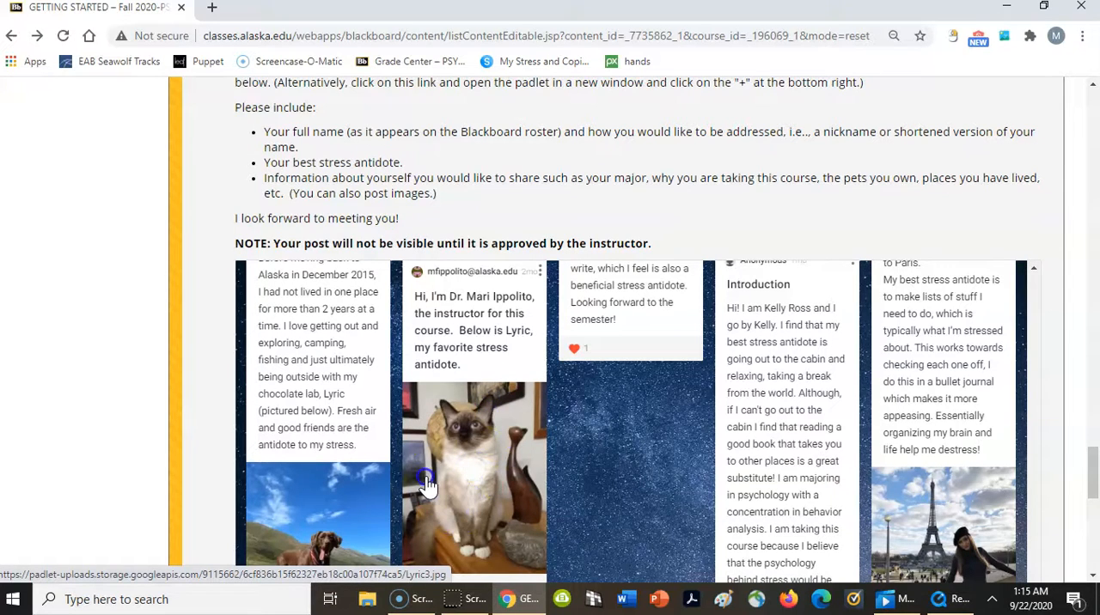
Scroll past the Padlet to the Office Hours item and the LEARNING MODULES link.
scroll("down", 3)
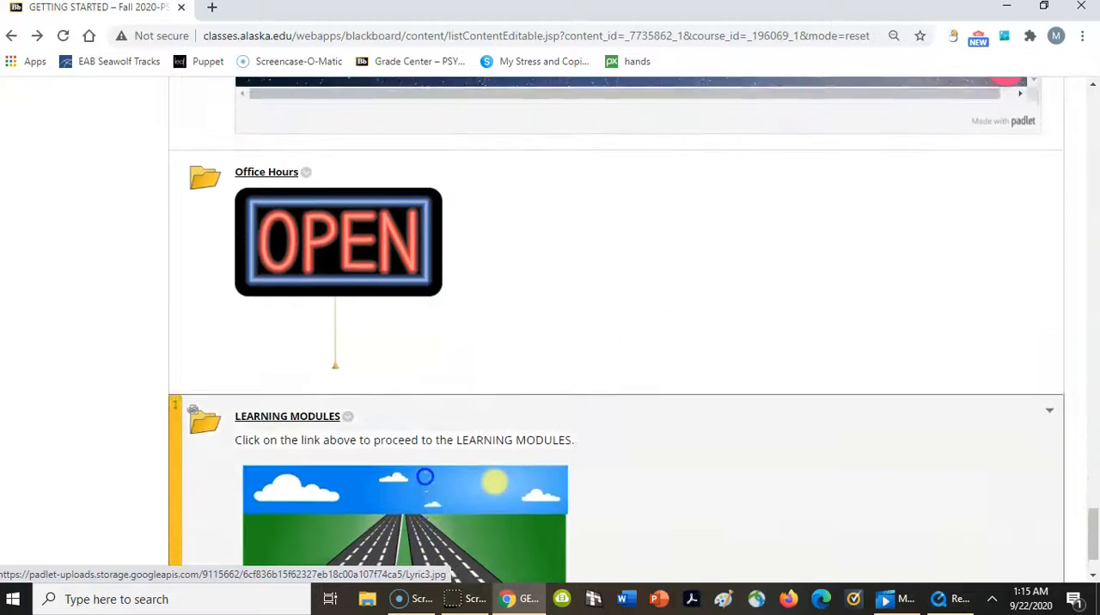
scroll("up", 3)
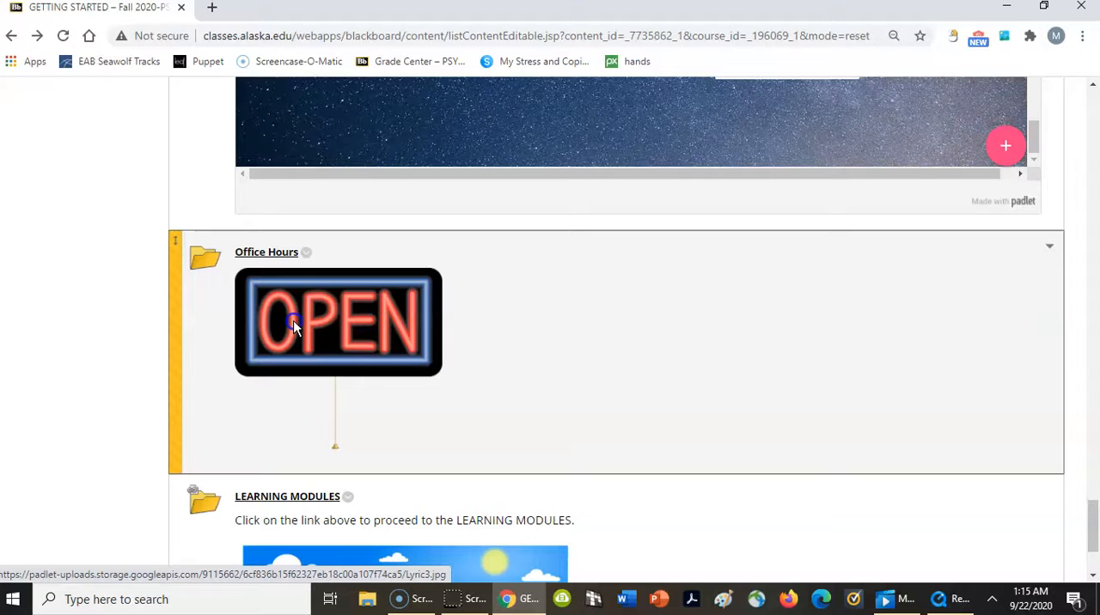
scroll("down", 3)
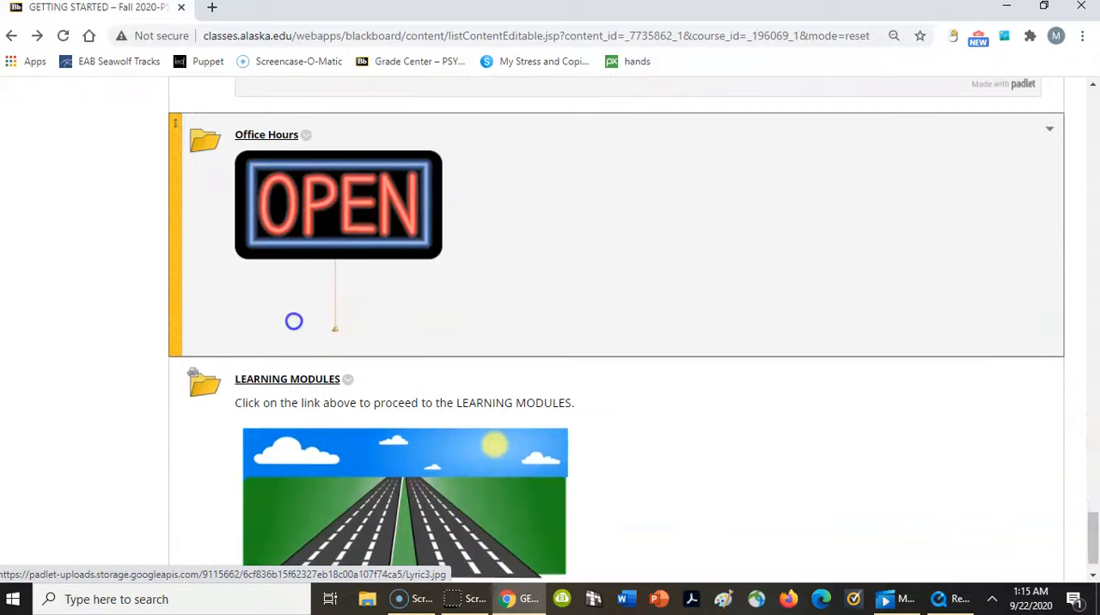